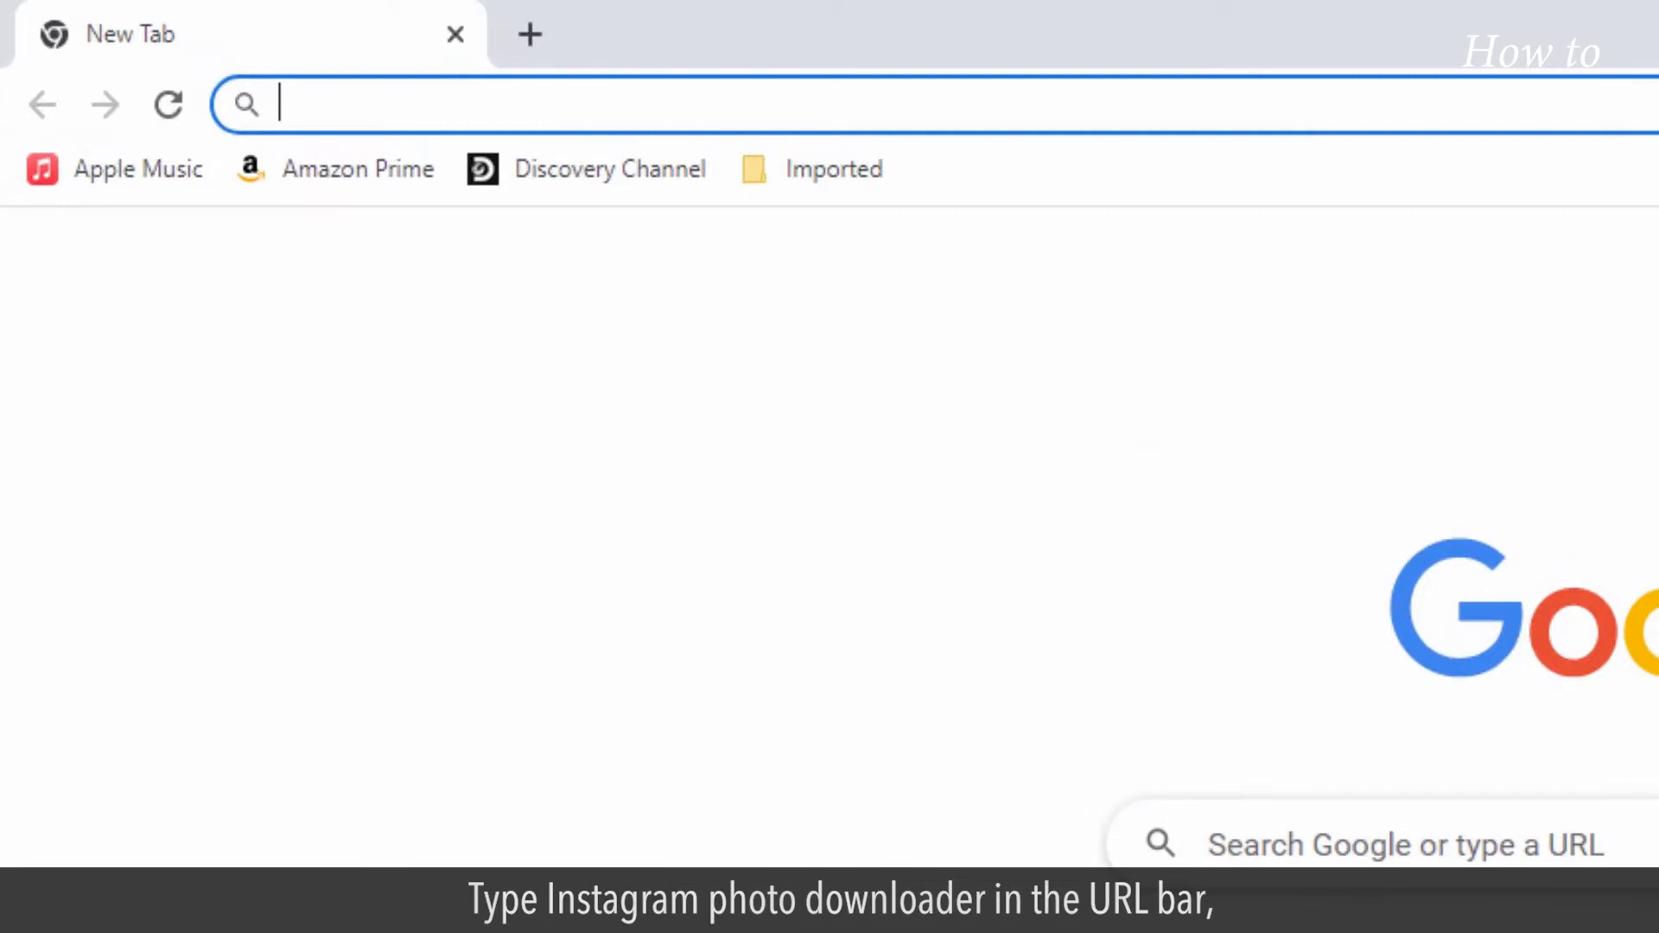
Search the web for "instagram photo downloader" from the address bar
type("instagram")
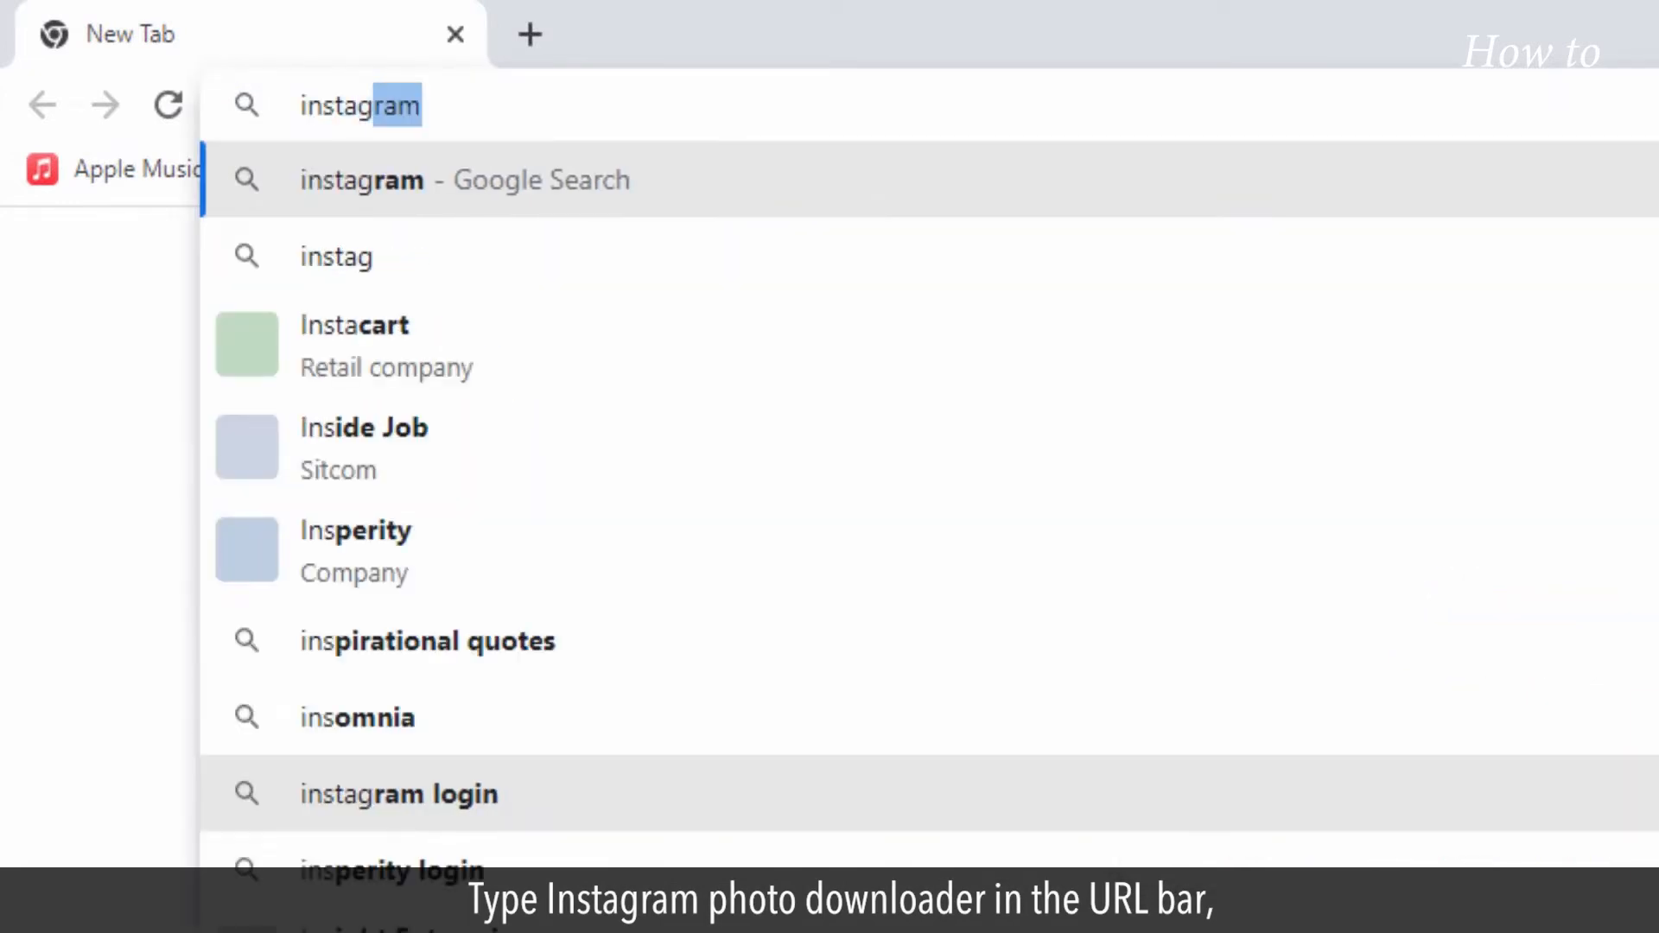
type("phoo")
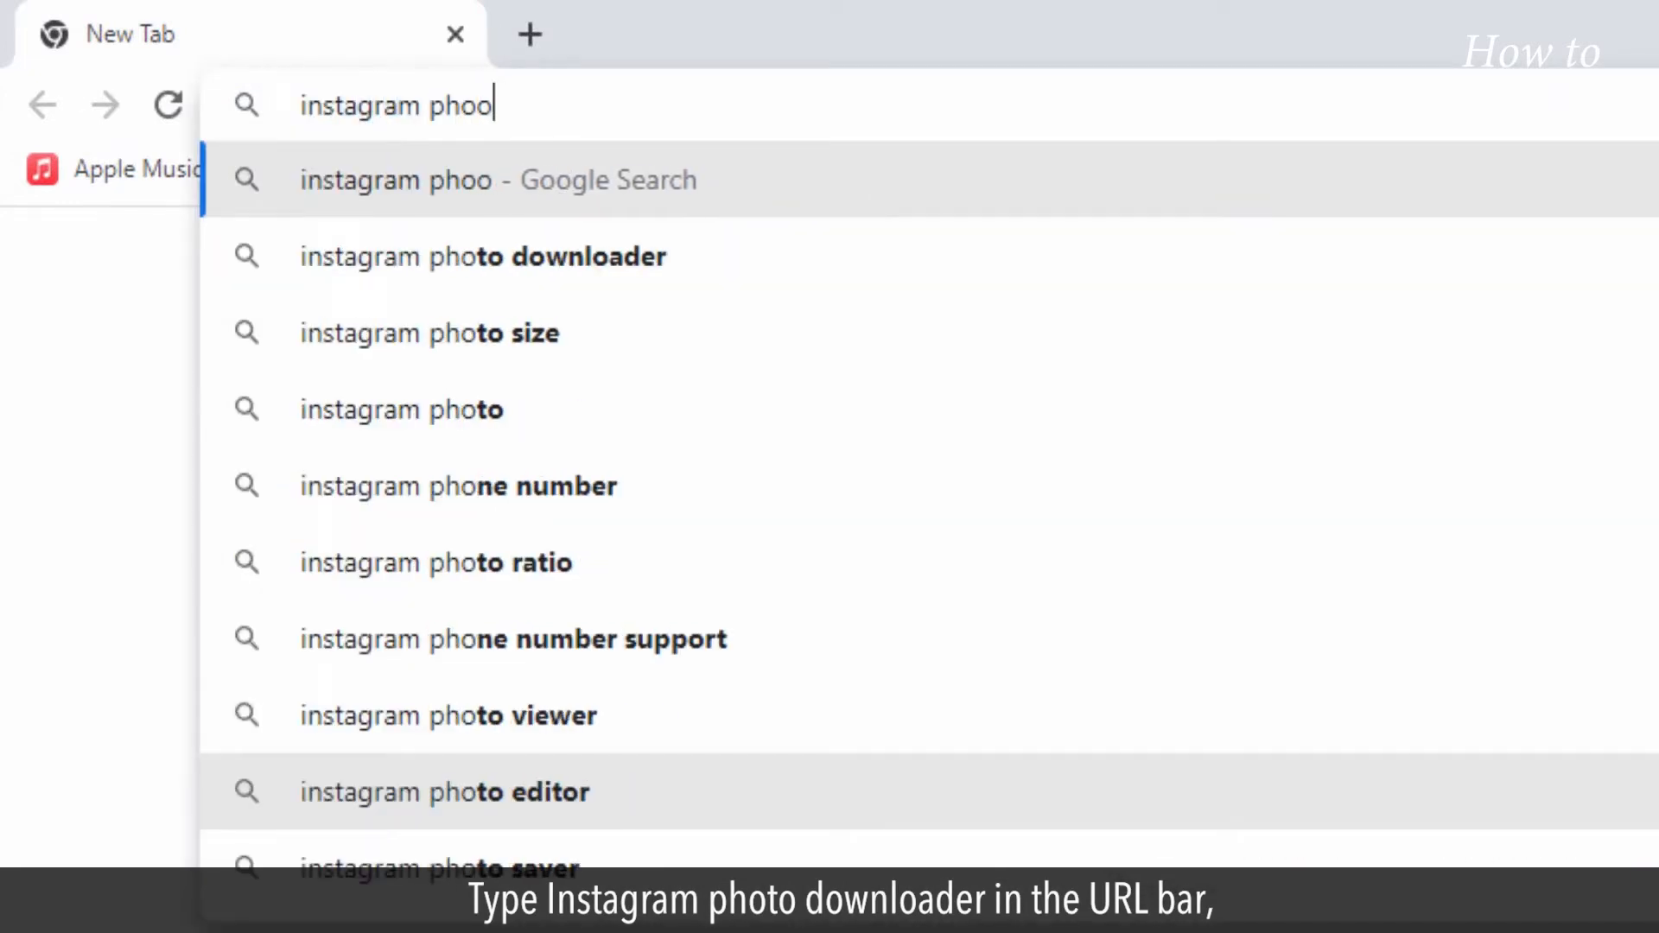
type("to downloader")
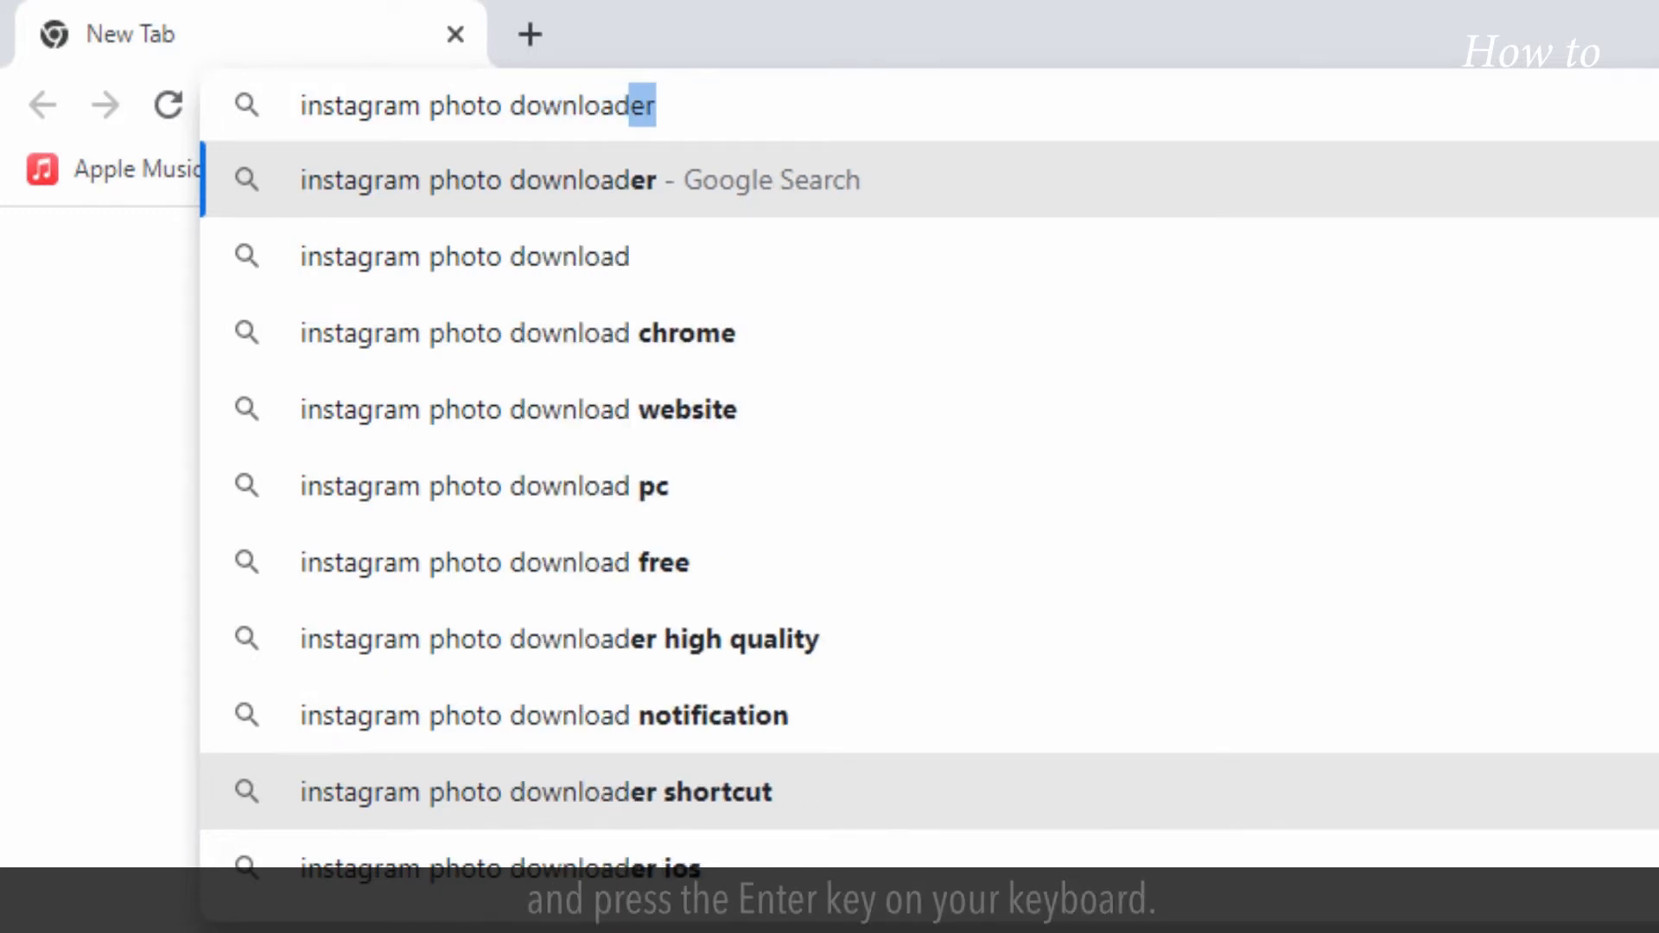
key("Return")
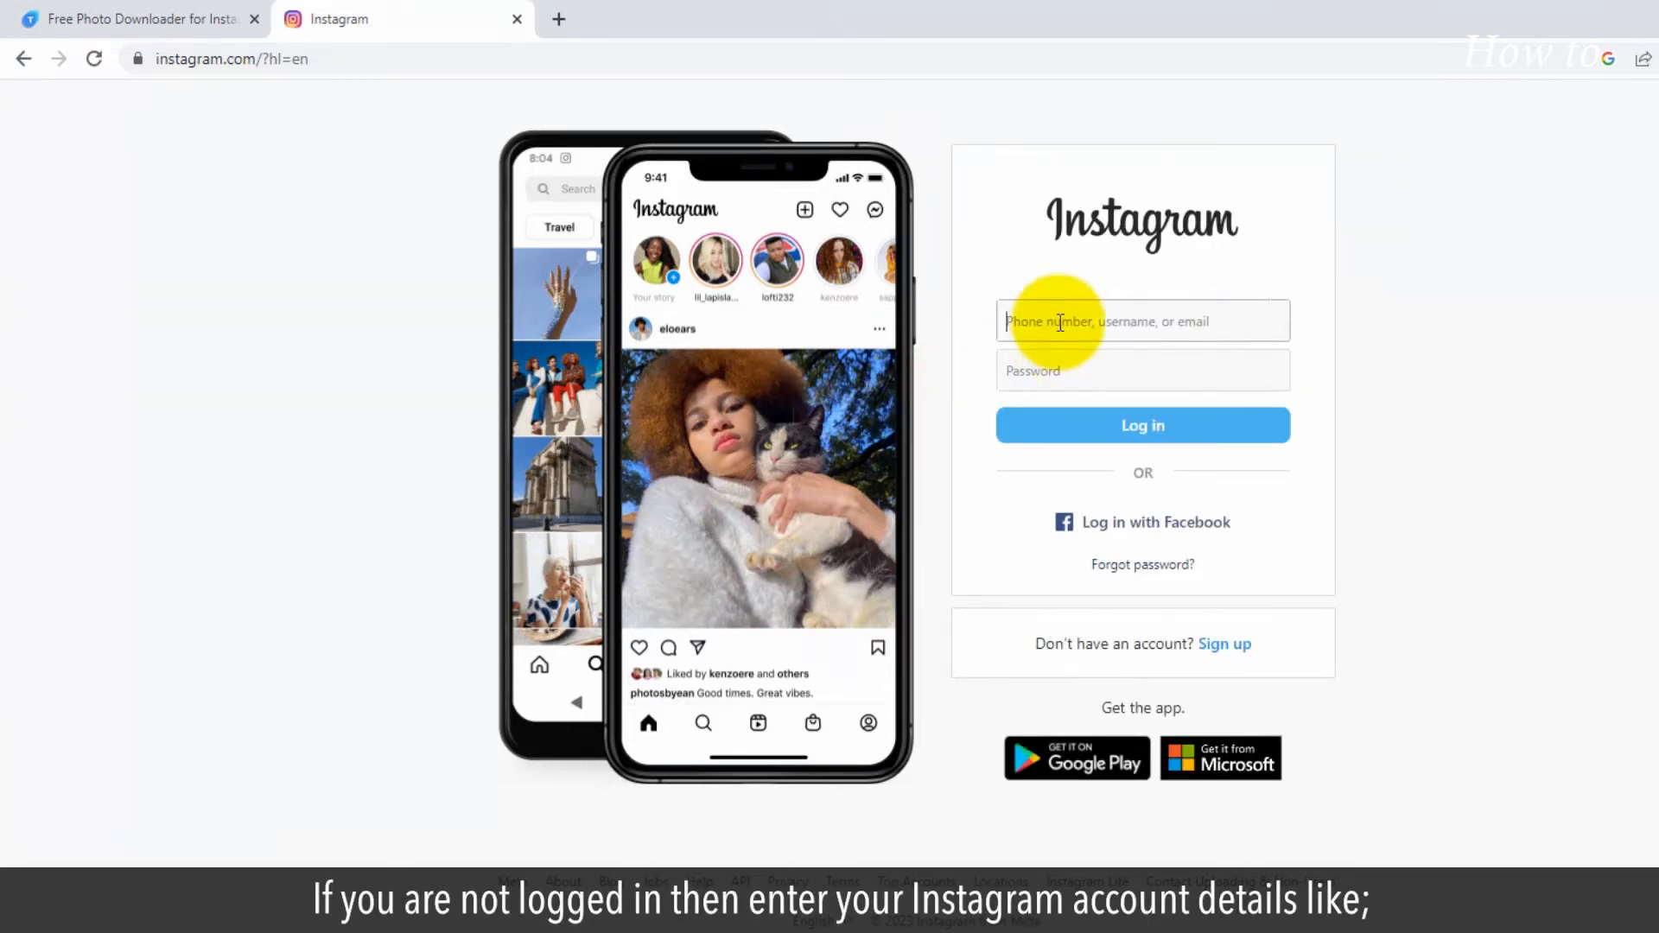
Log in to Instagram as nancy.carter, landing on the home feed
type("nancy.carter231985")
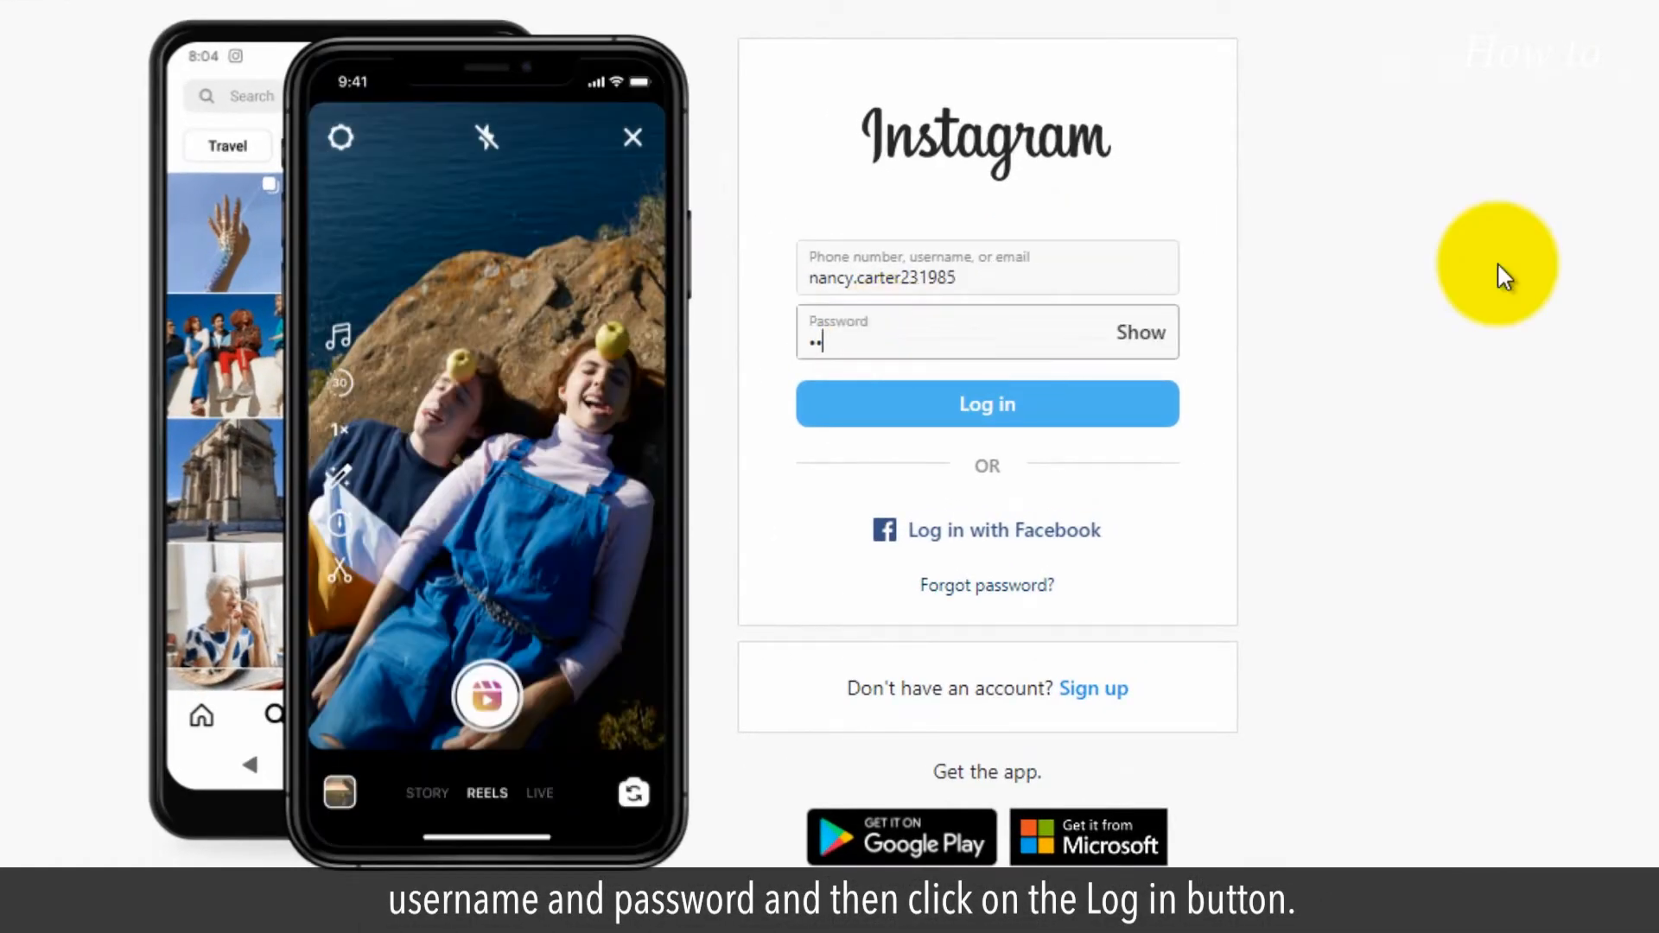
left_click(985, 403)
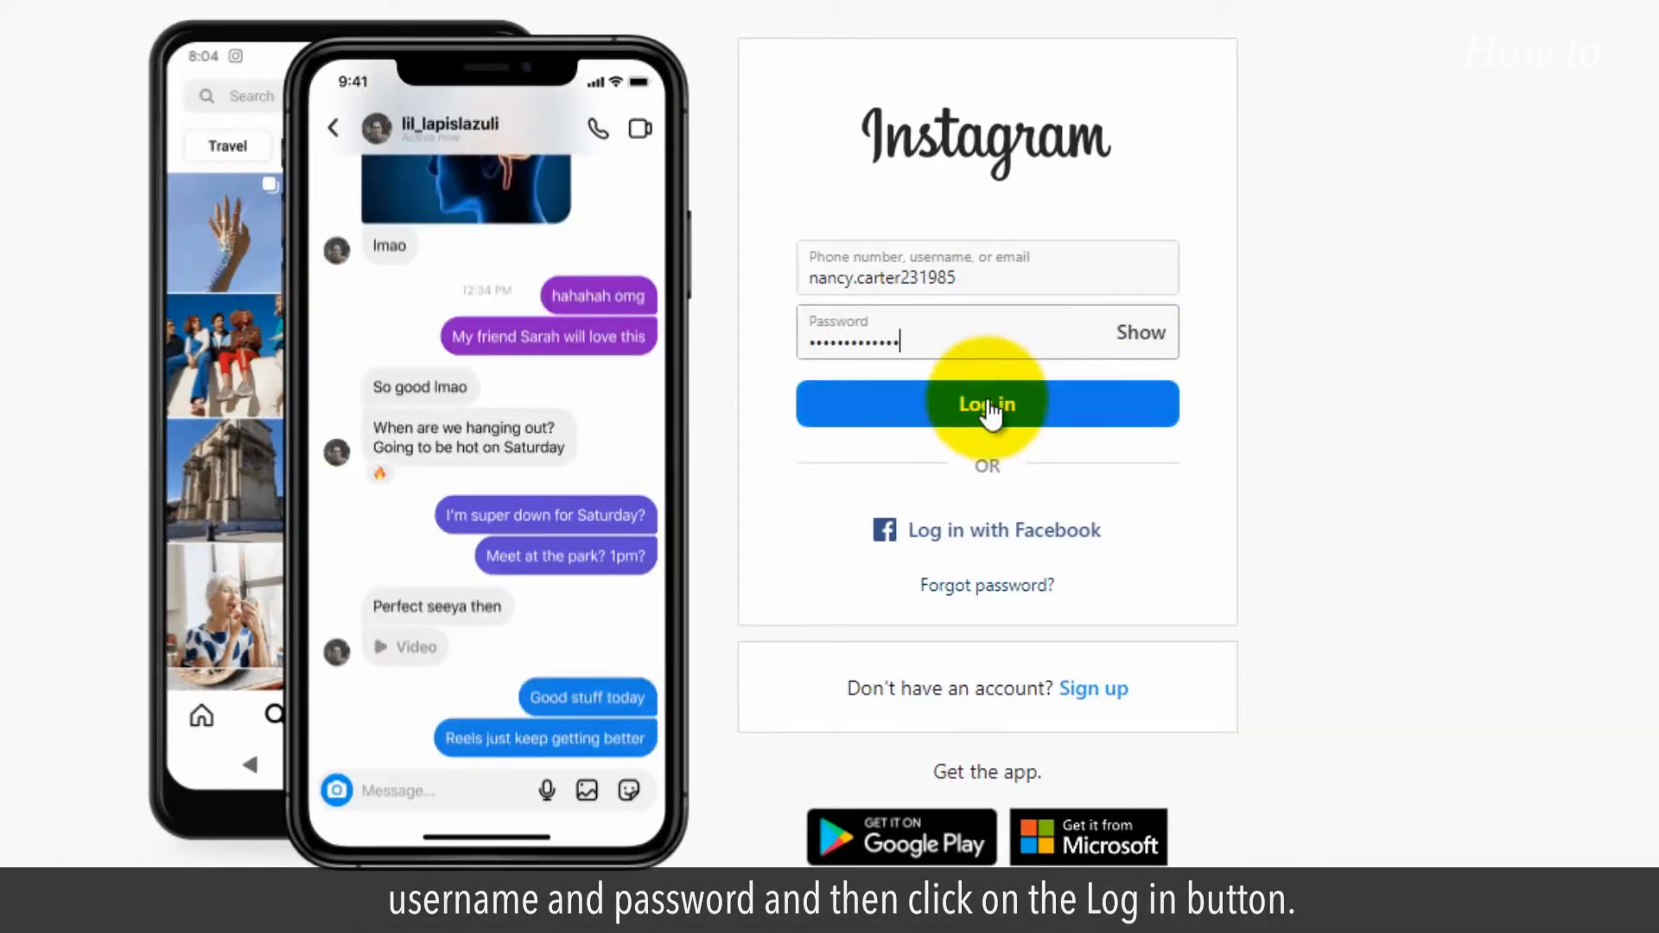
left_click(985, 403)
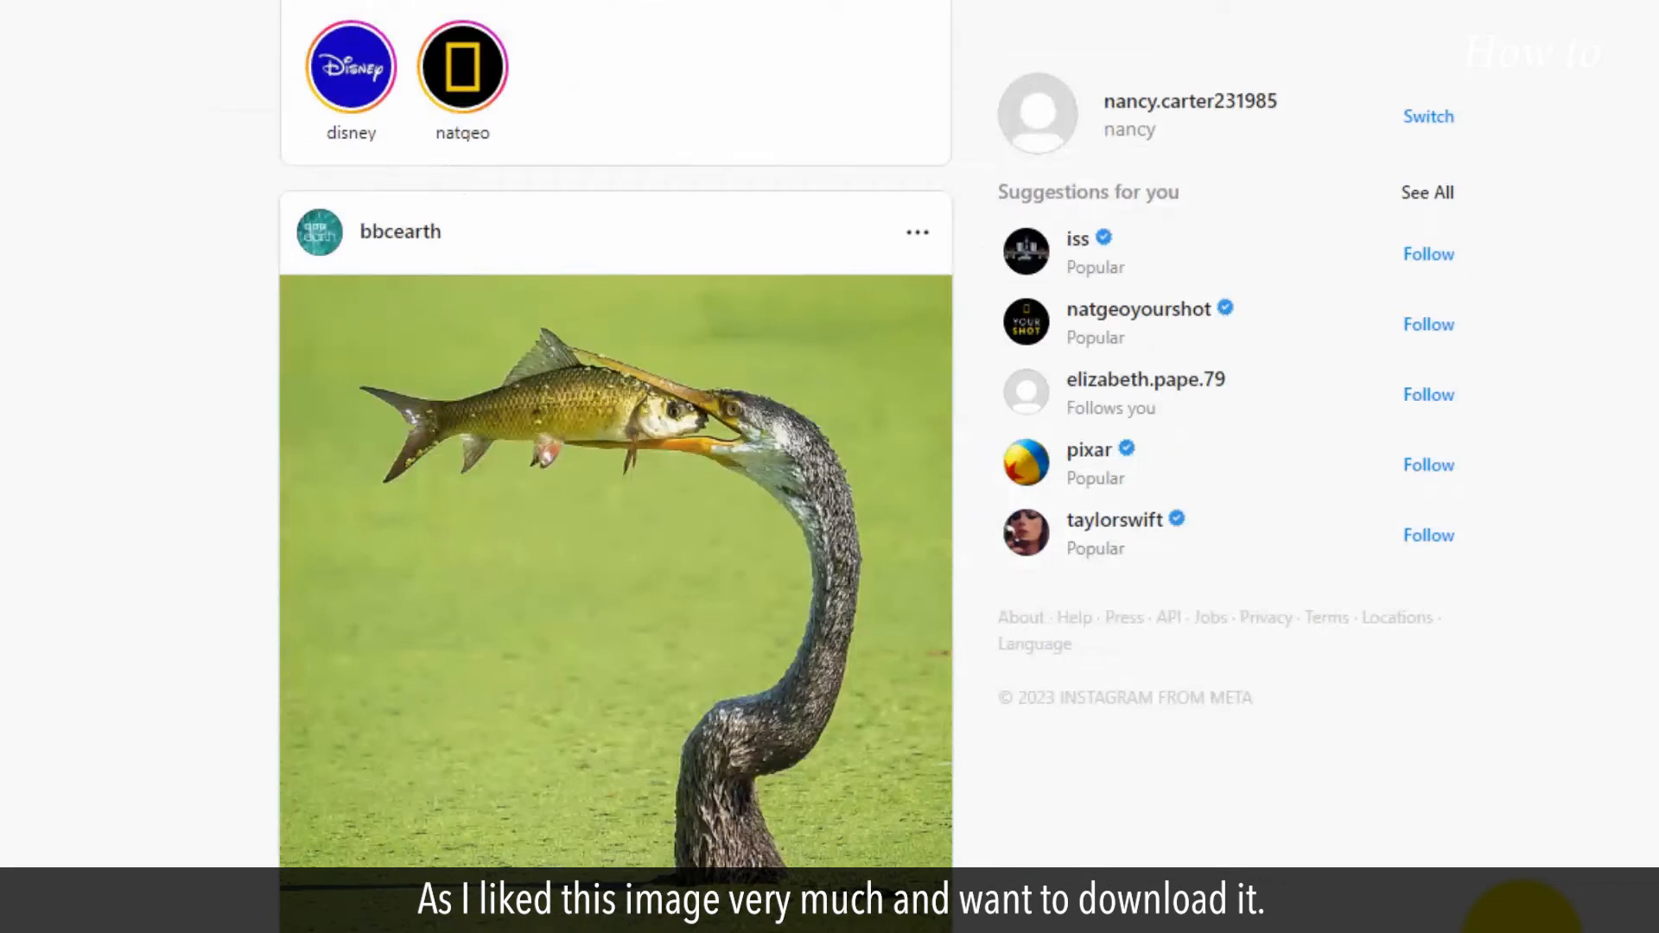
Open the bbcearth bird-catching-fish post on its own page via Go to post
scroll("down", 3)
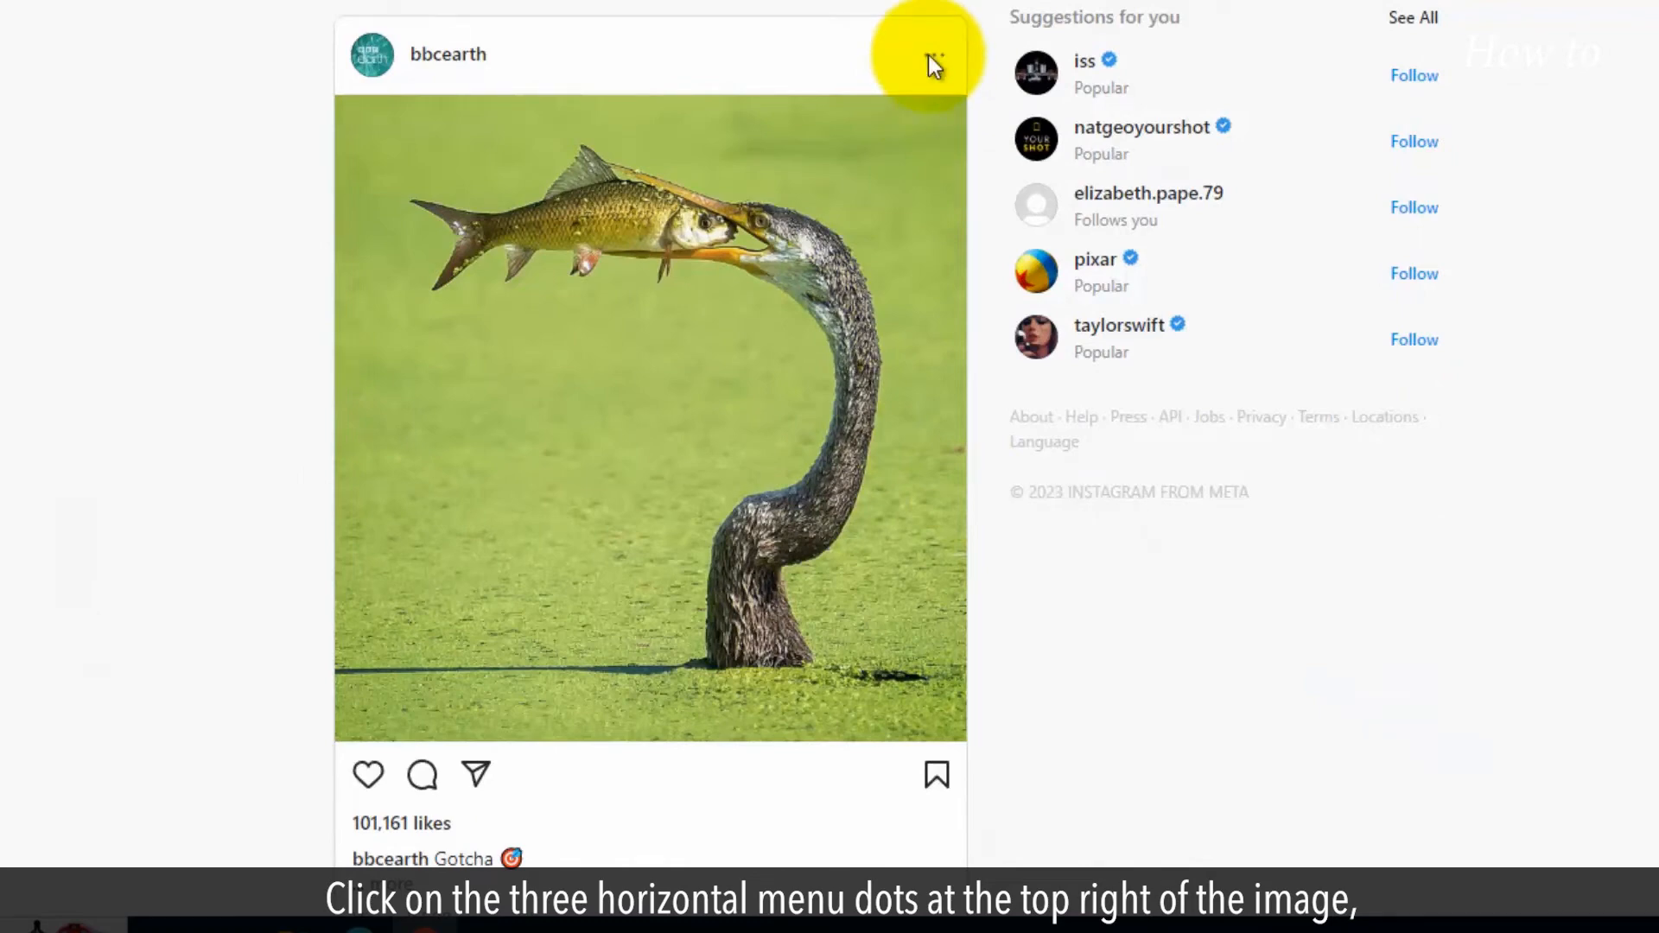
left_click(929, 54)
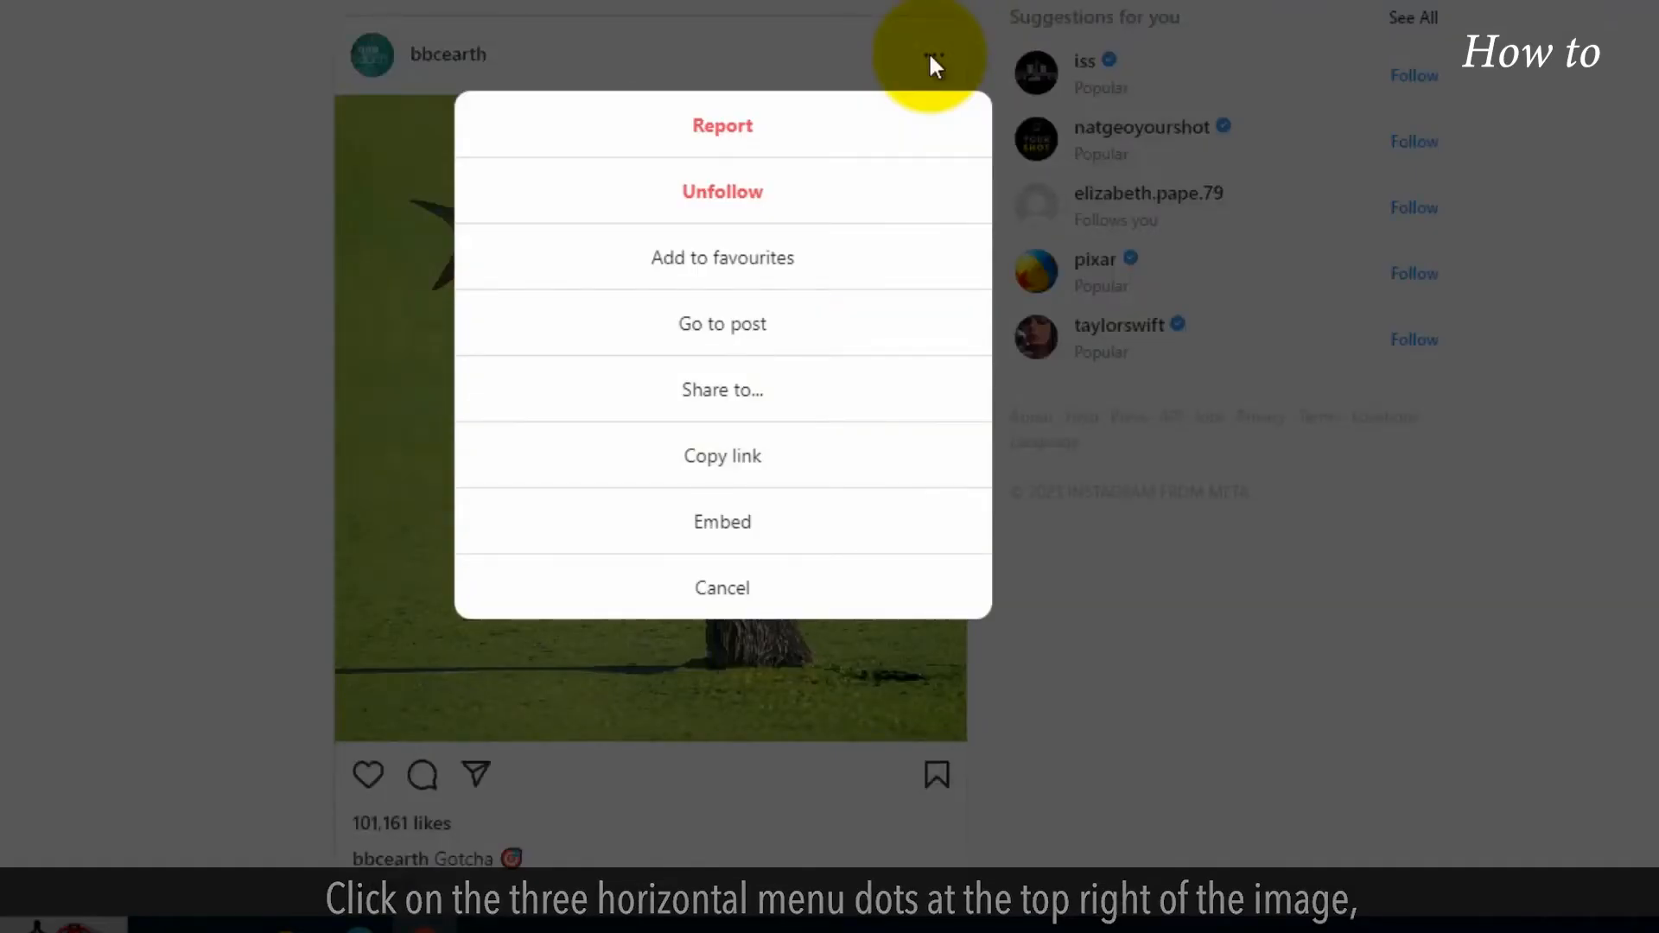
mouse_move(722, 324)
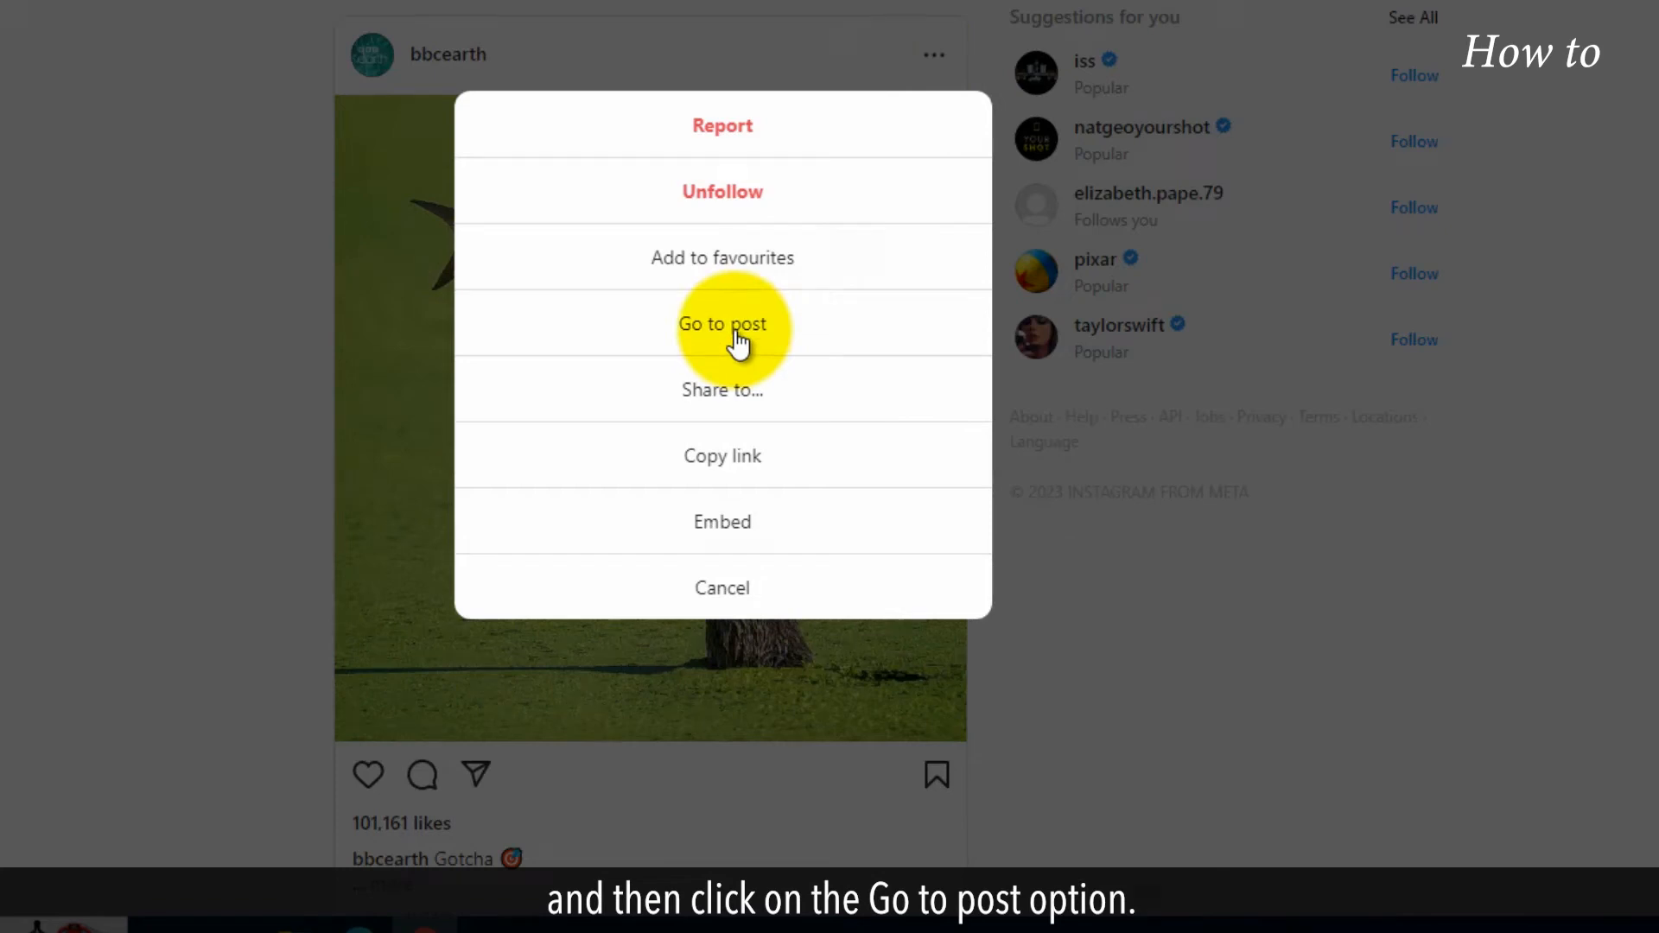
left_click(722, 324)
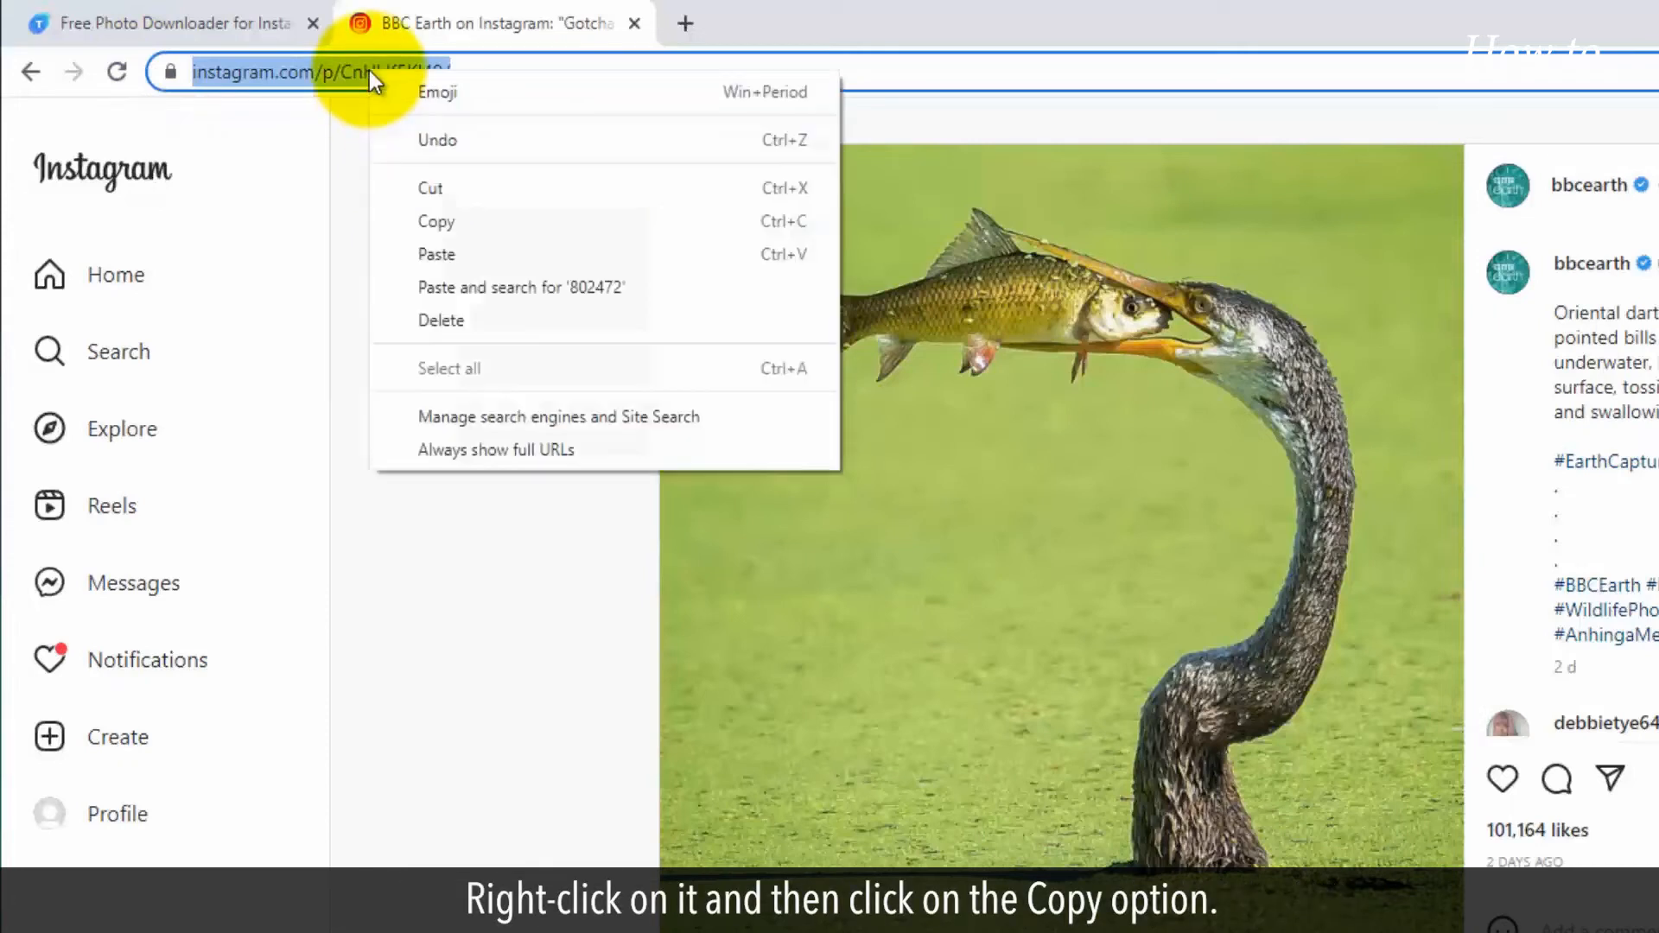
mouse_move(435, 221)
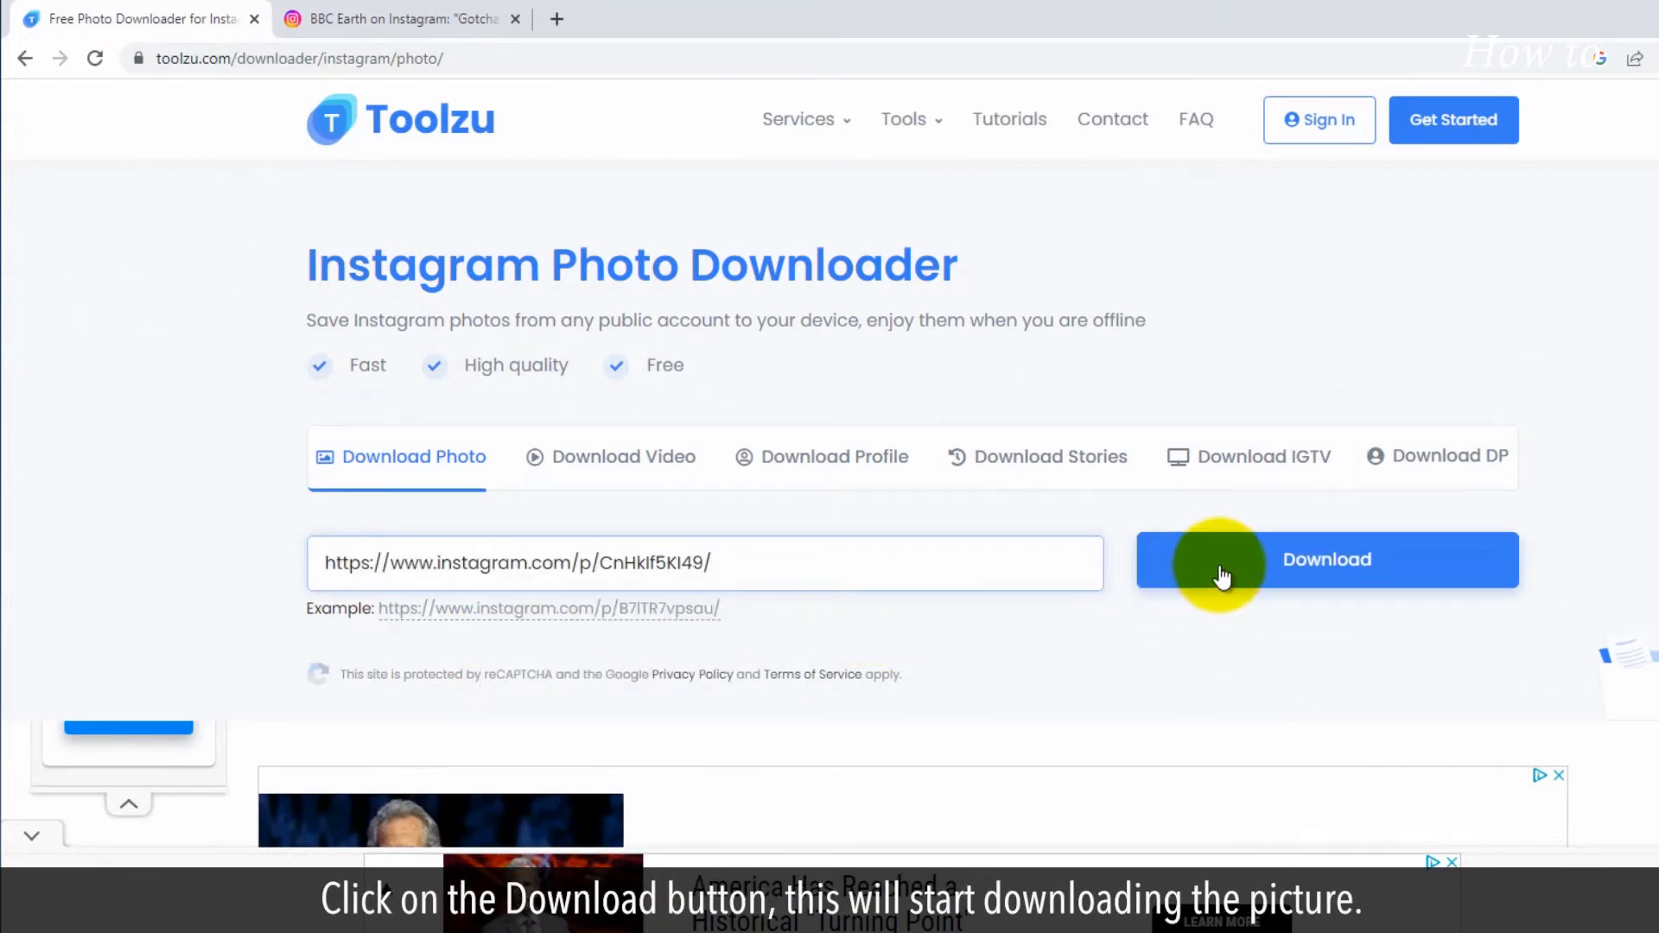
Fetch the pasted post link in Toolzu and scroll to the bird-and-fish photo preview
left_click(1326, 560)
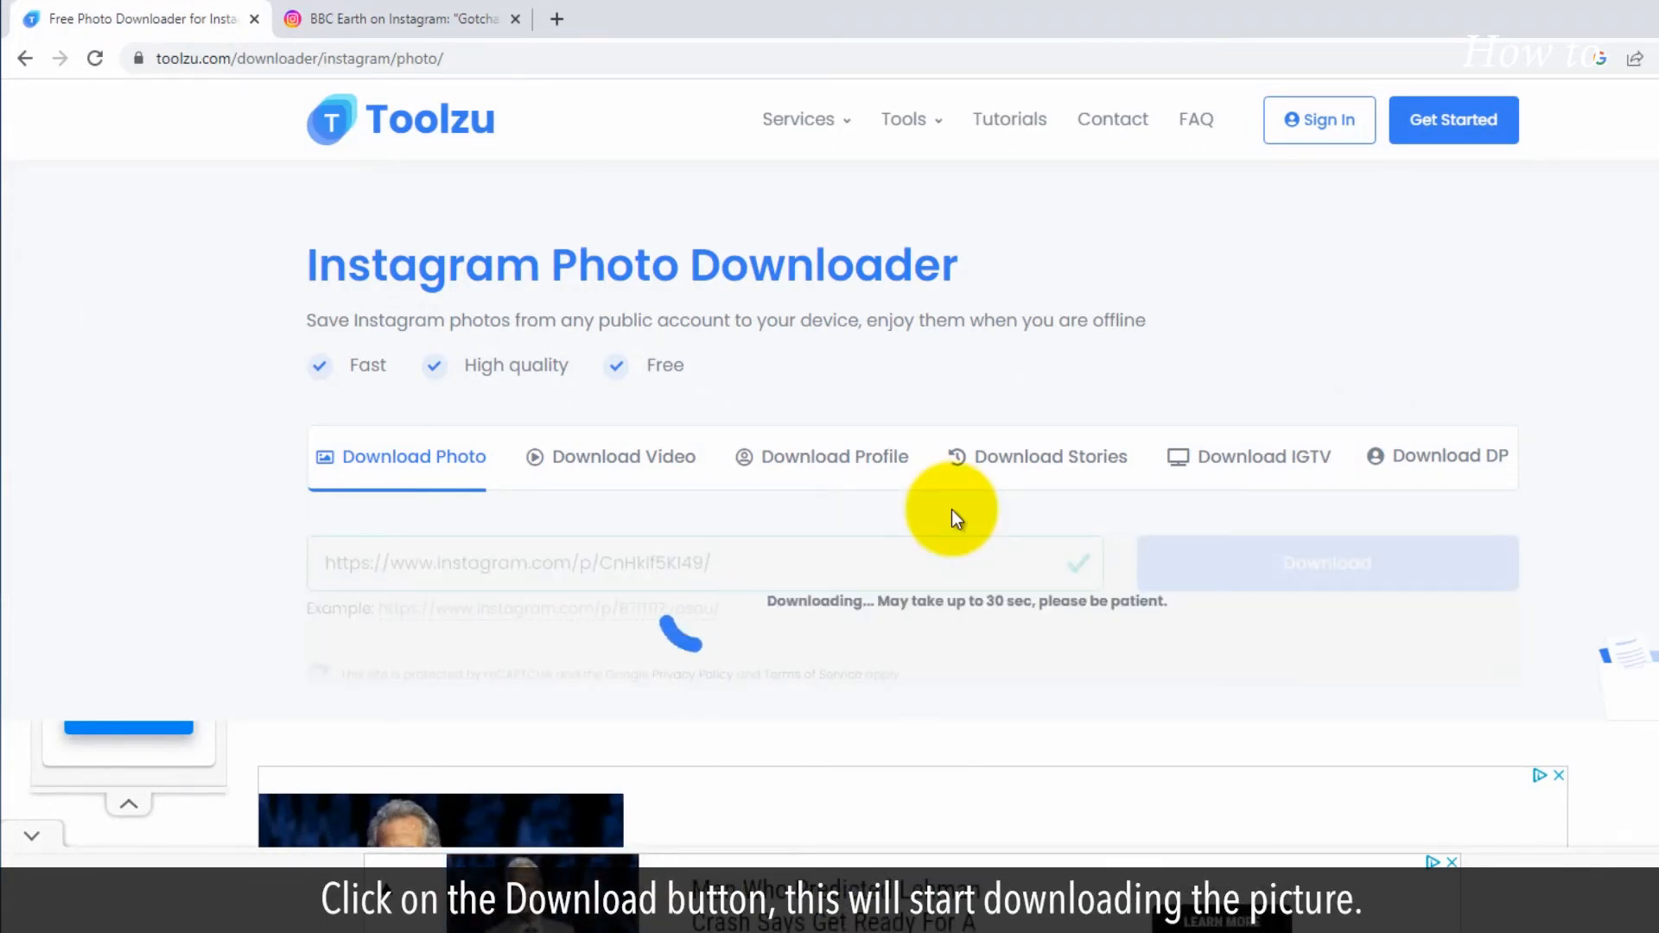
mouse_move(1450, 852)
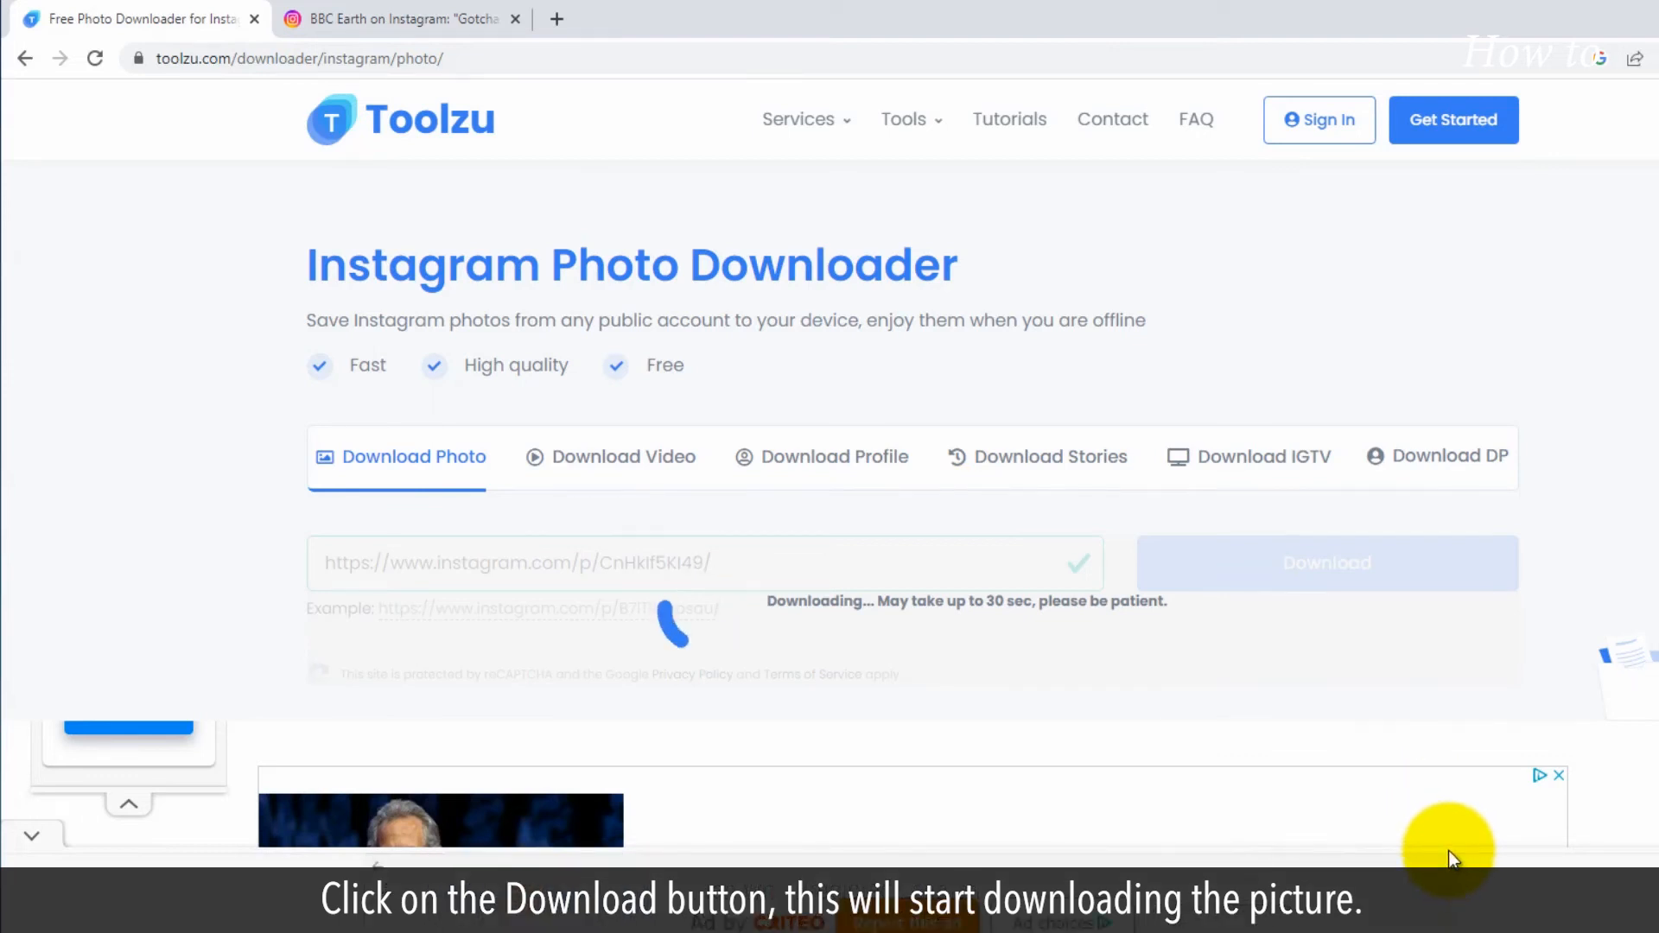
scroll("down", 3)
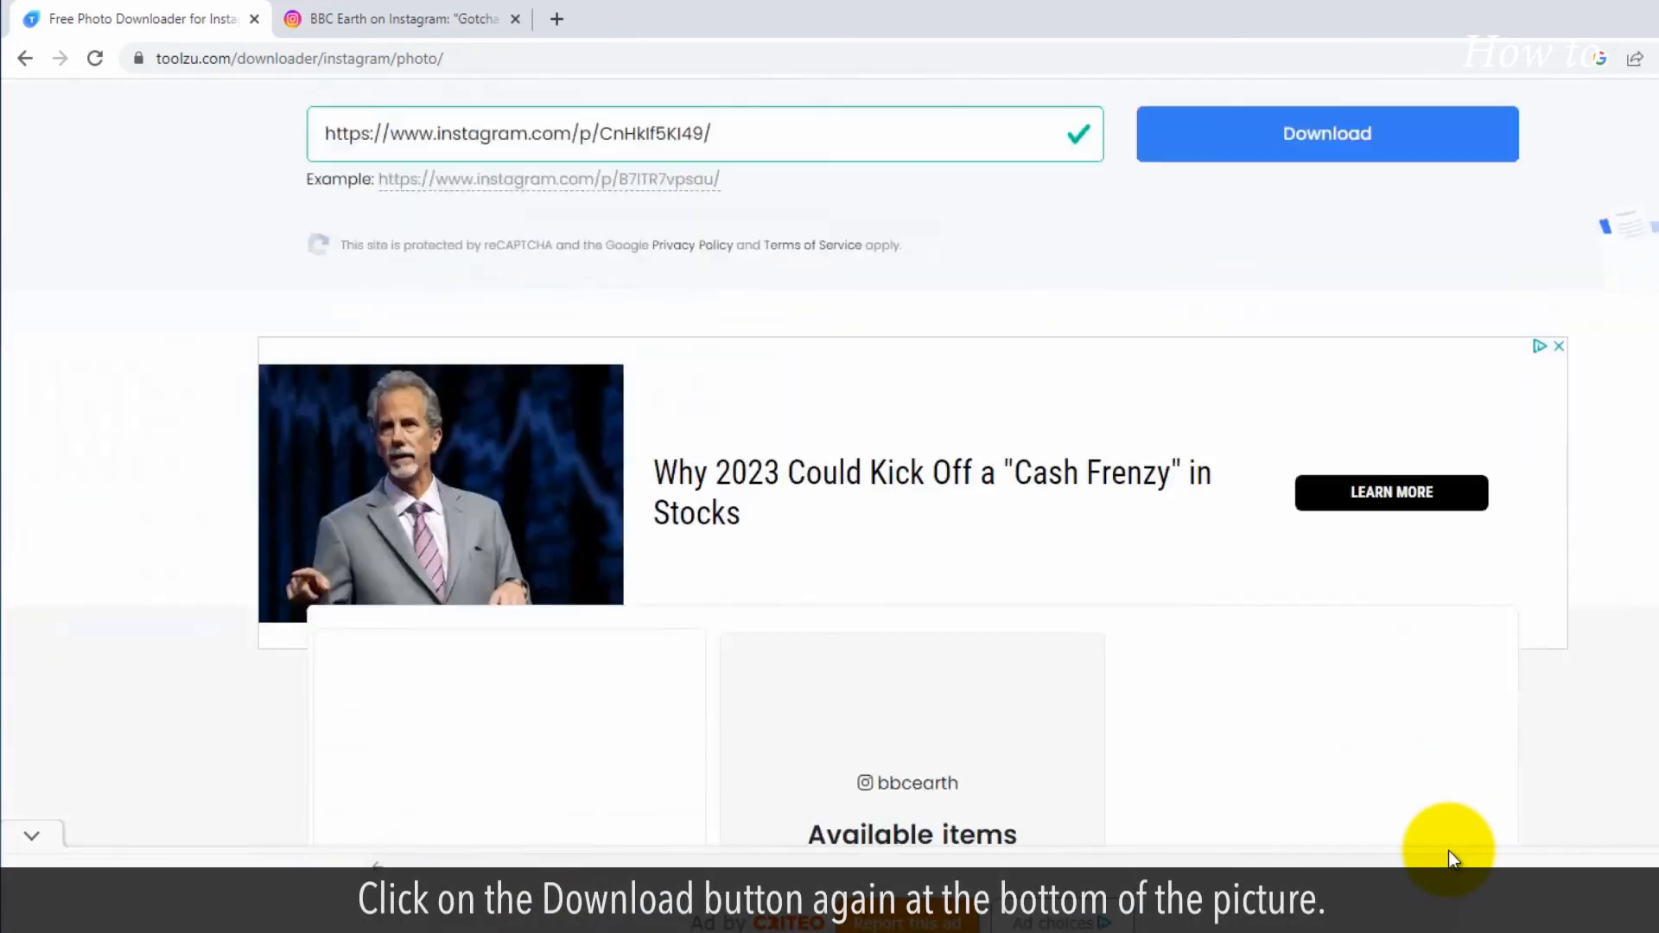
scroll("down", 3)
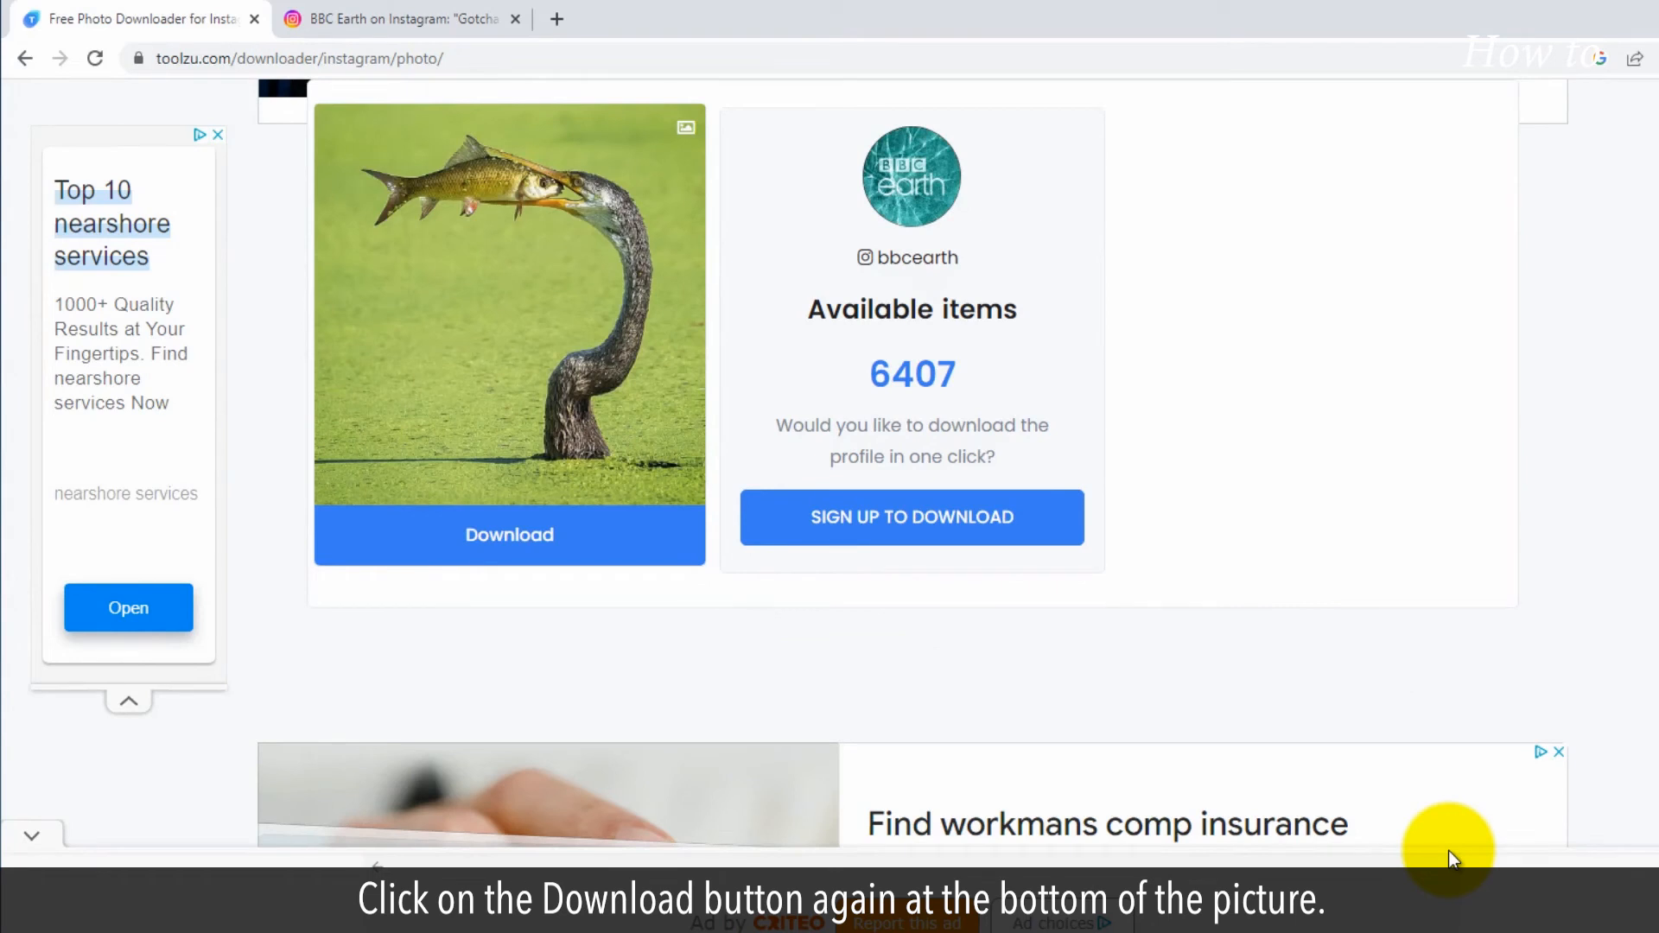
mouse_move(797, 616)
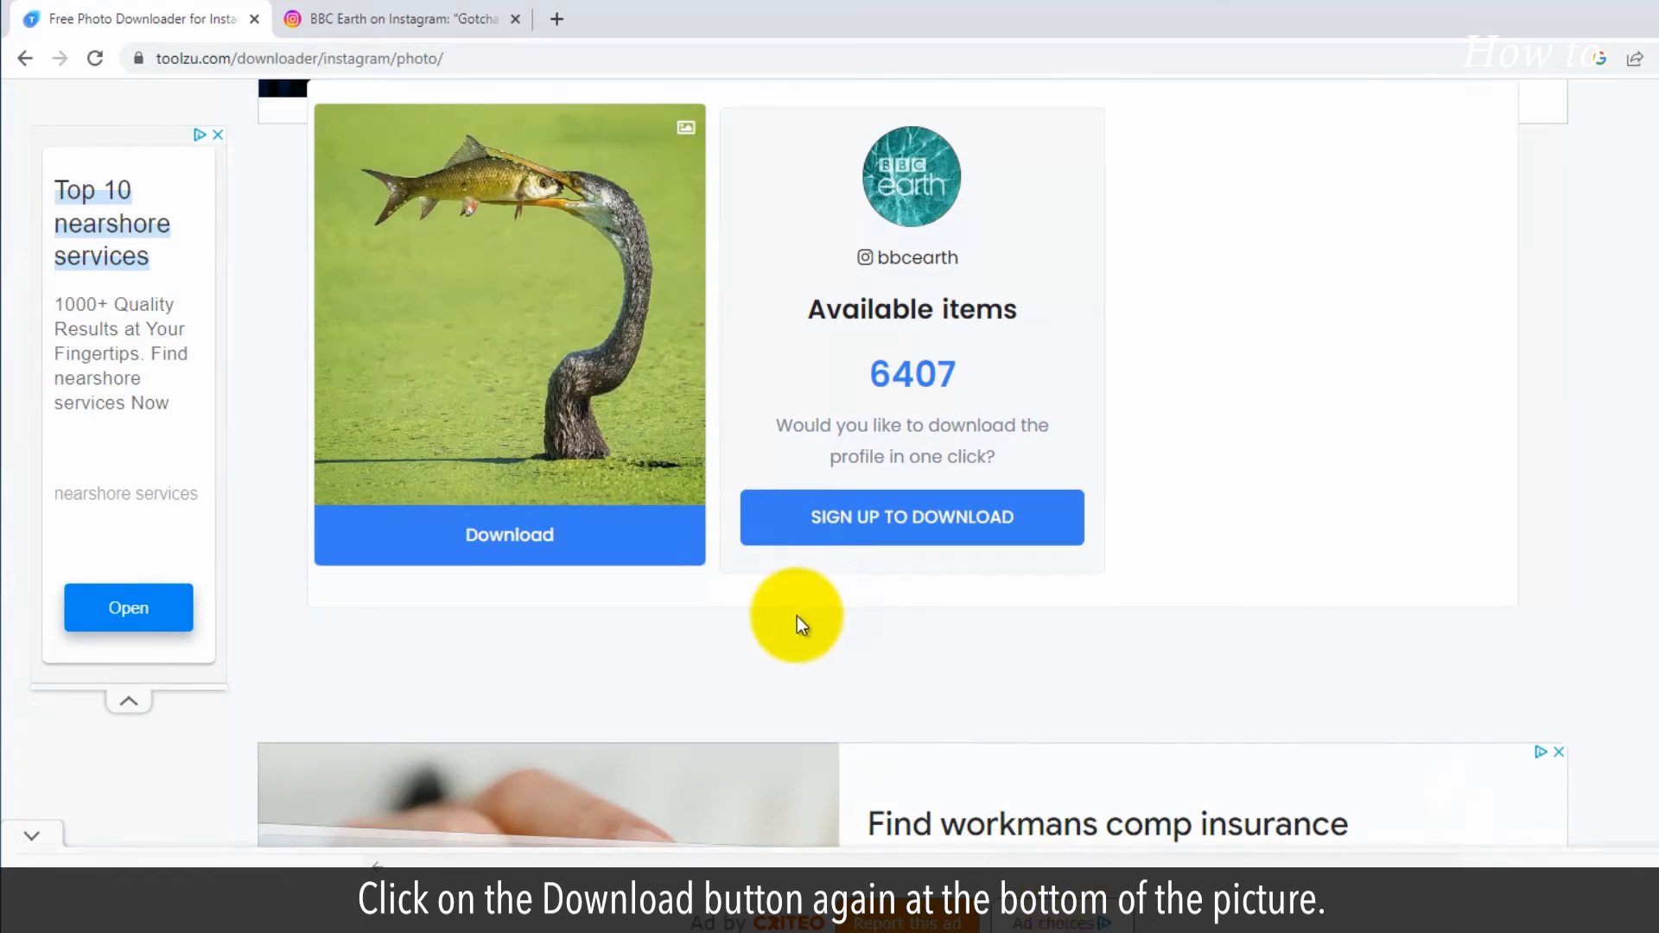
Download the bird-and-fish JPG and save it into the Pictures folder
left_click(508, 534)
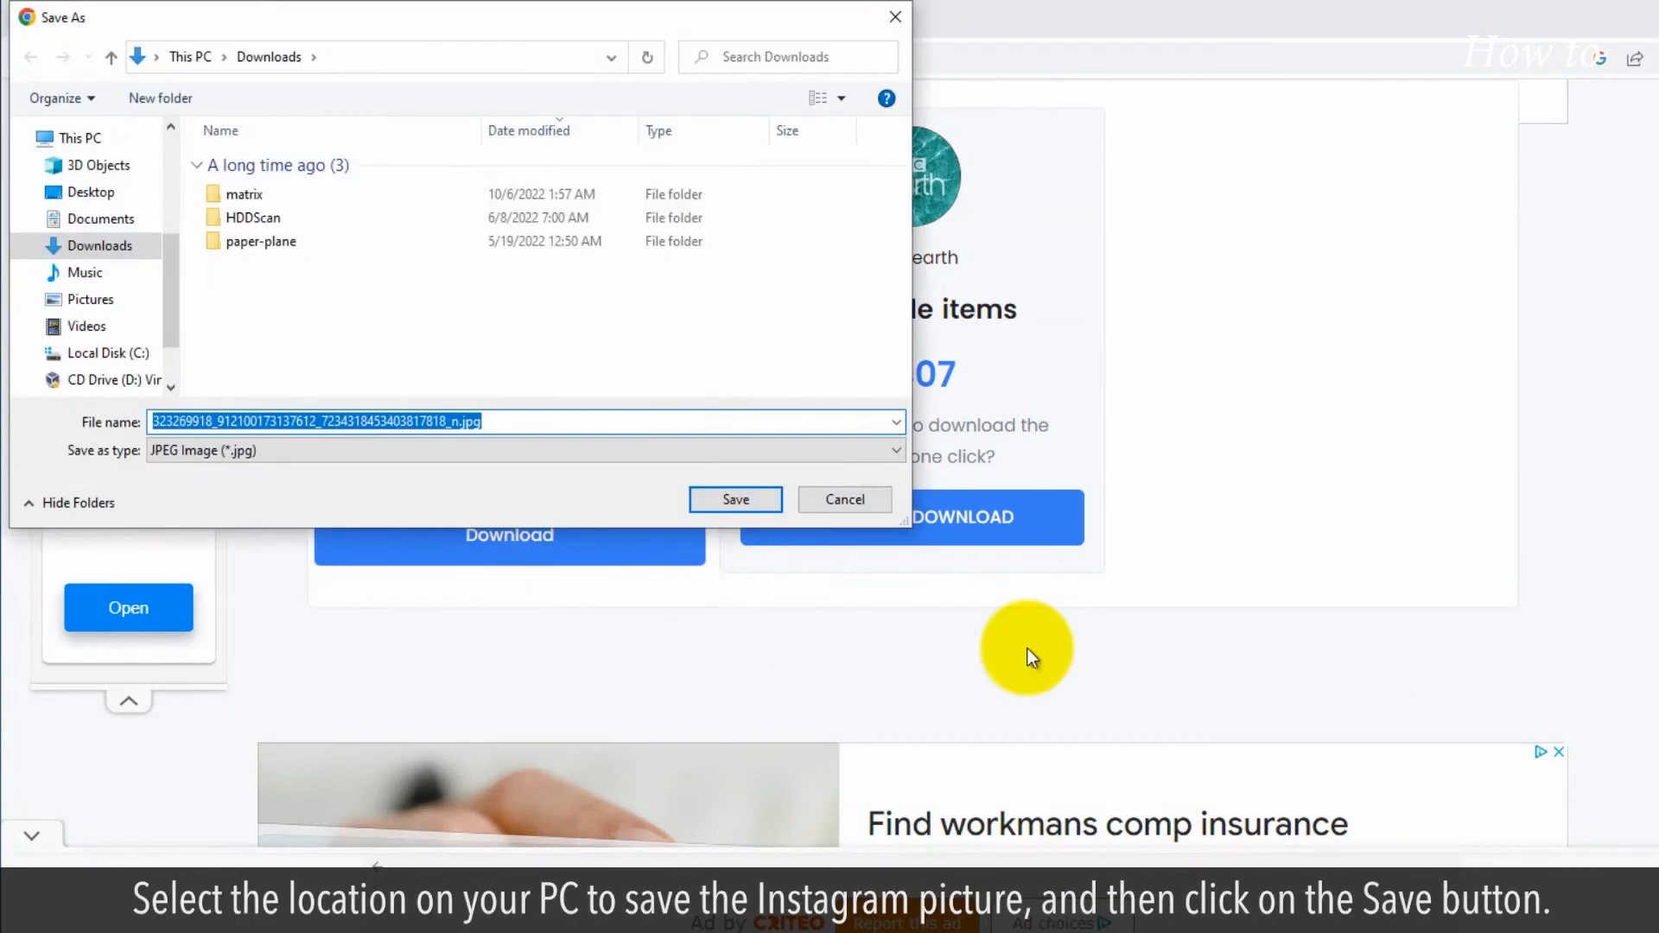
mouse_move(100, 300)
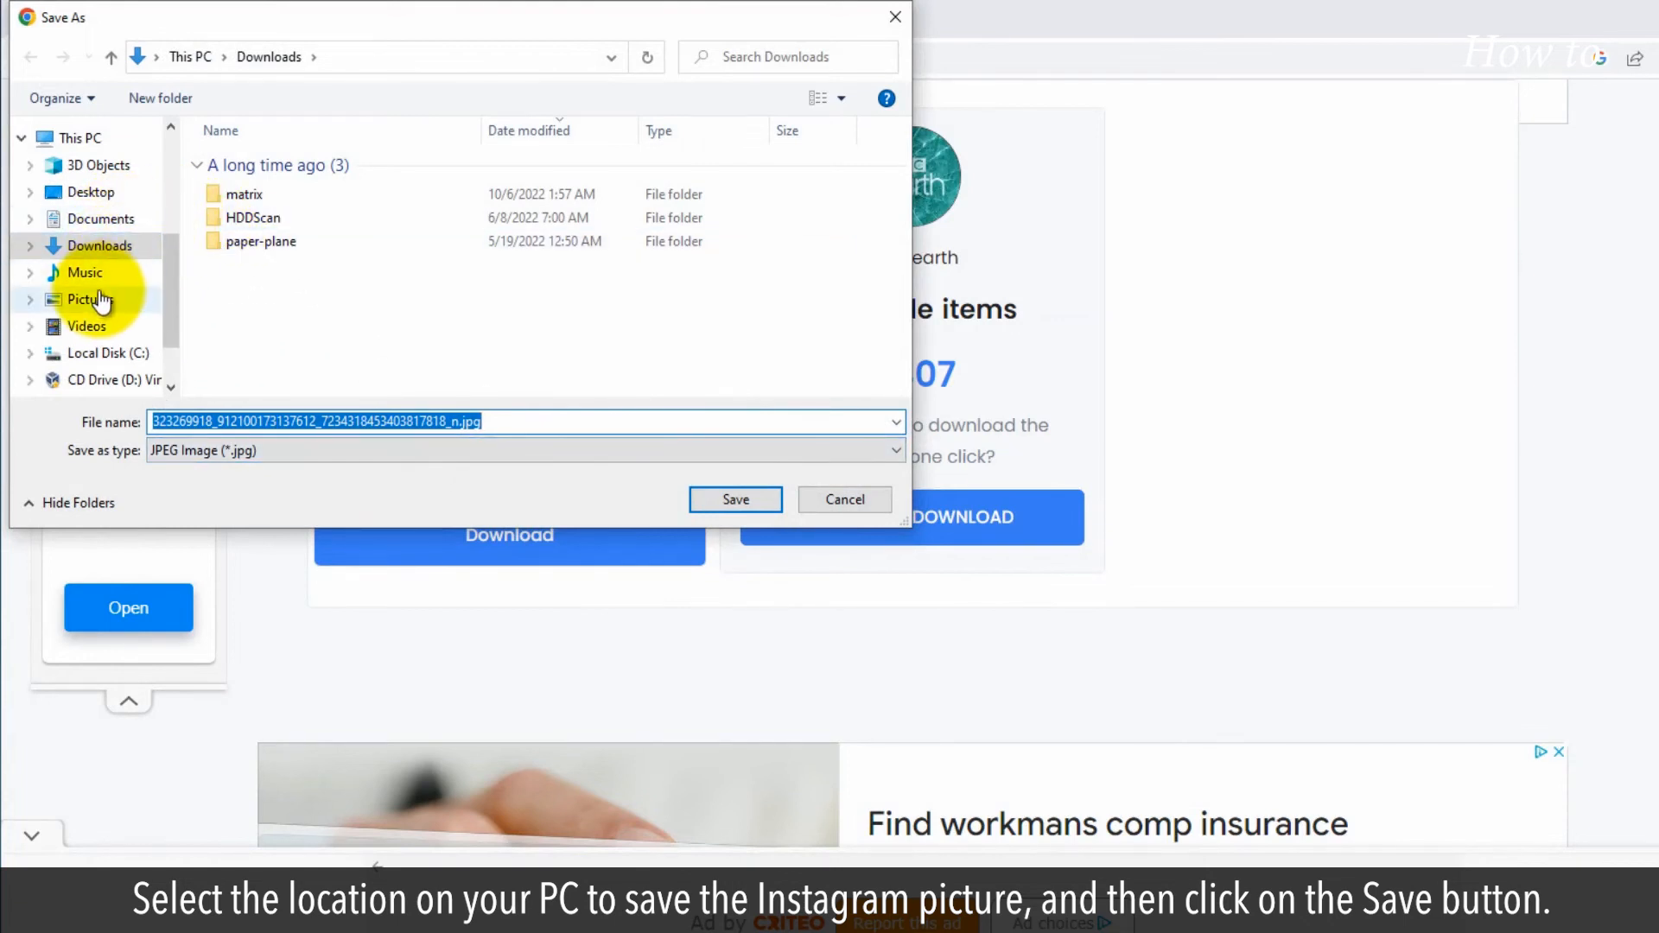
left_click(91, 298)
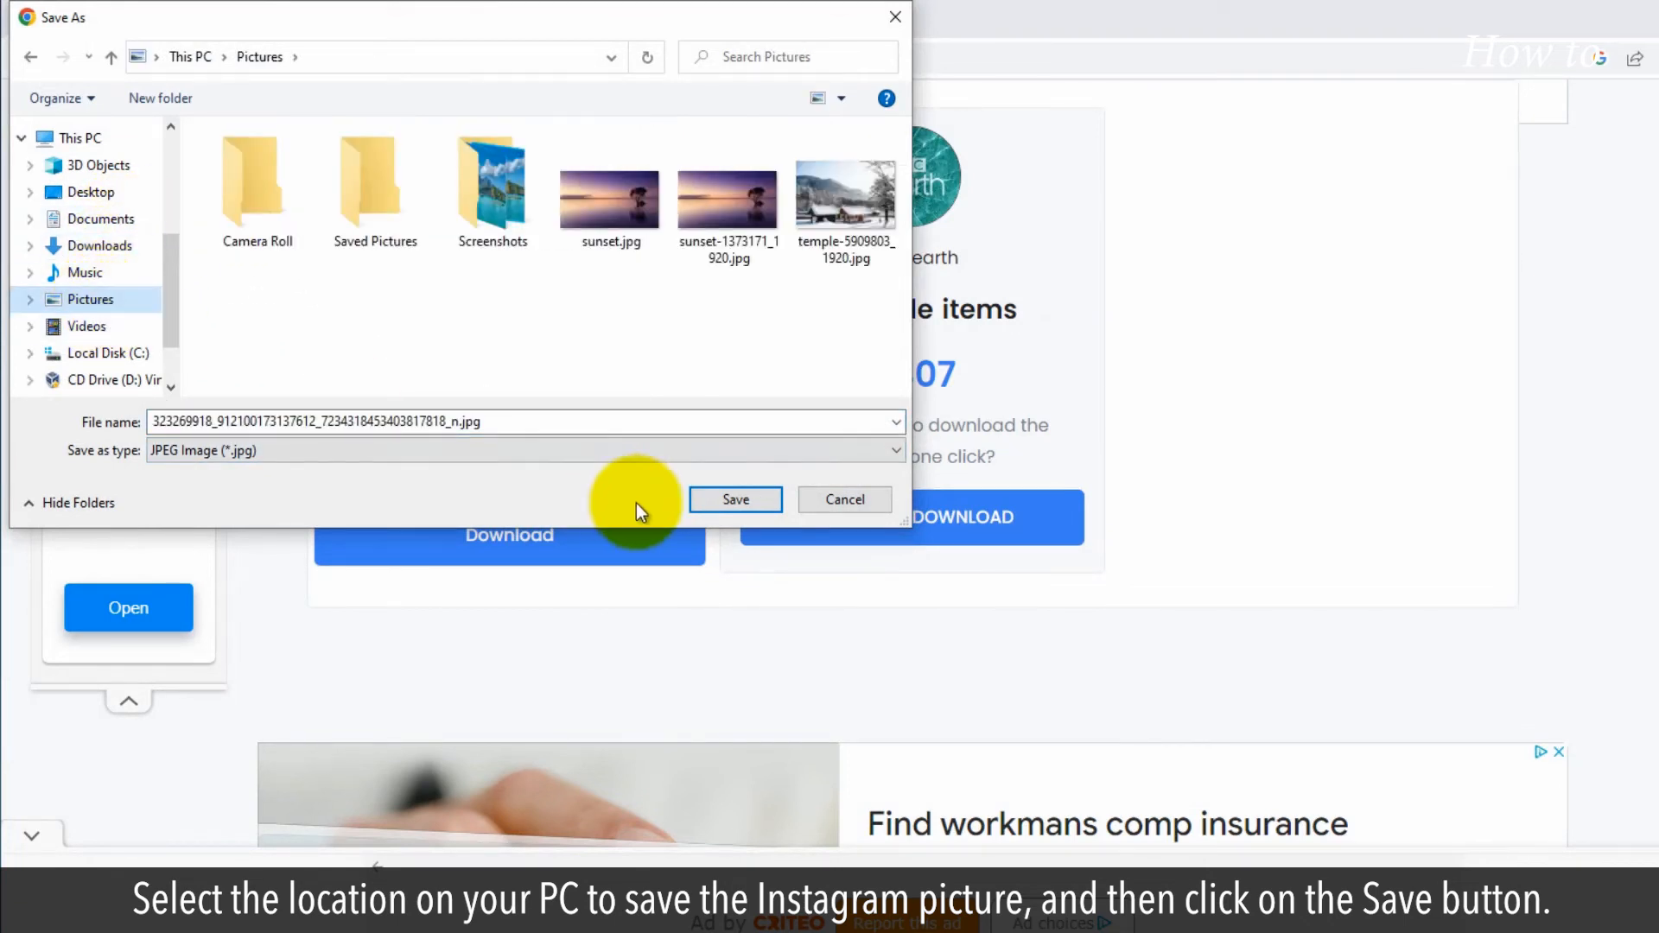
left_click(734, 498)
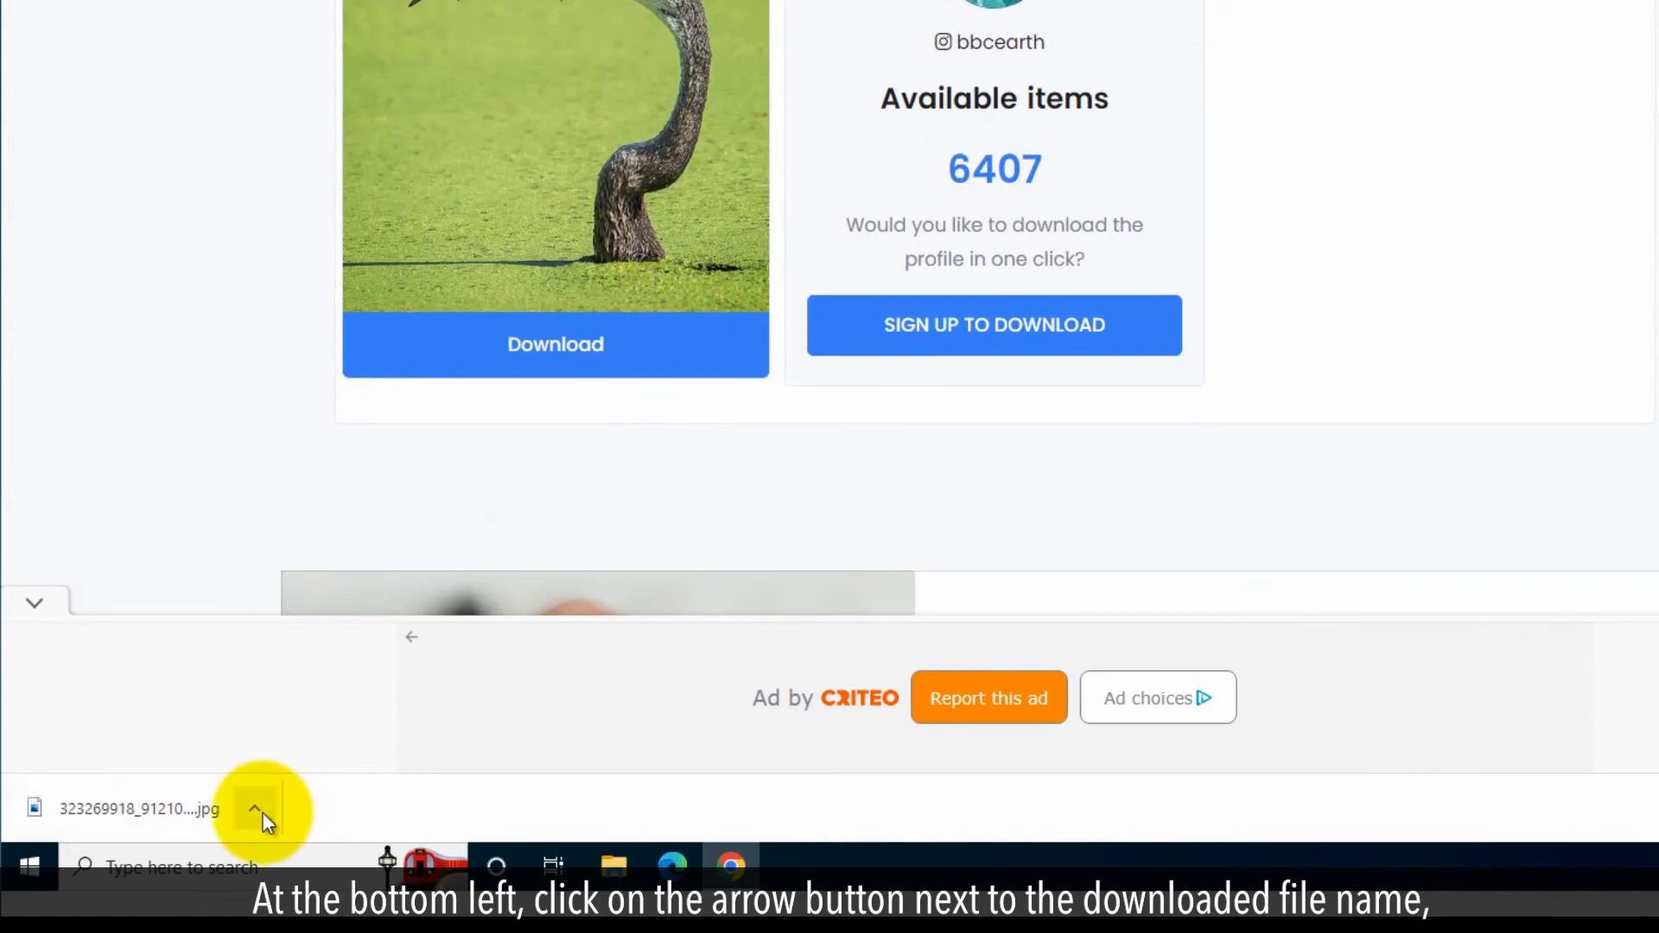
Show the downloaded JPG in the Pictures folder and open it in the photo viewer
left_click(254, 809)
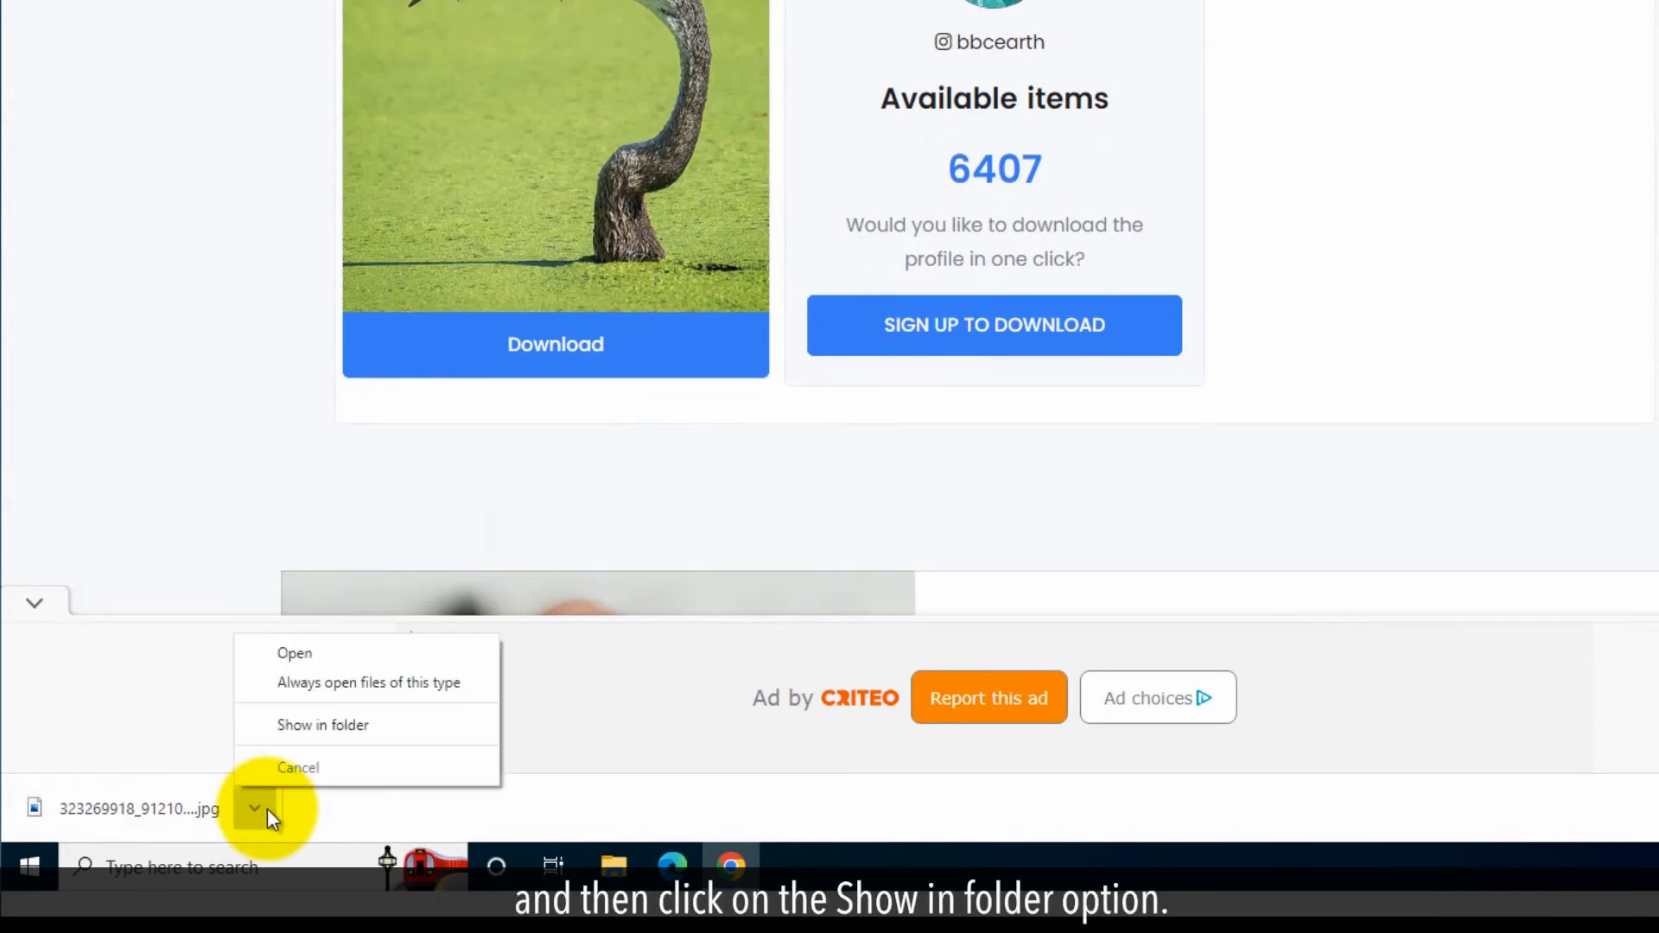
left_click(323, 725)
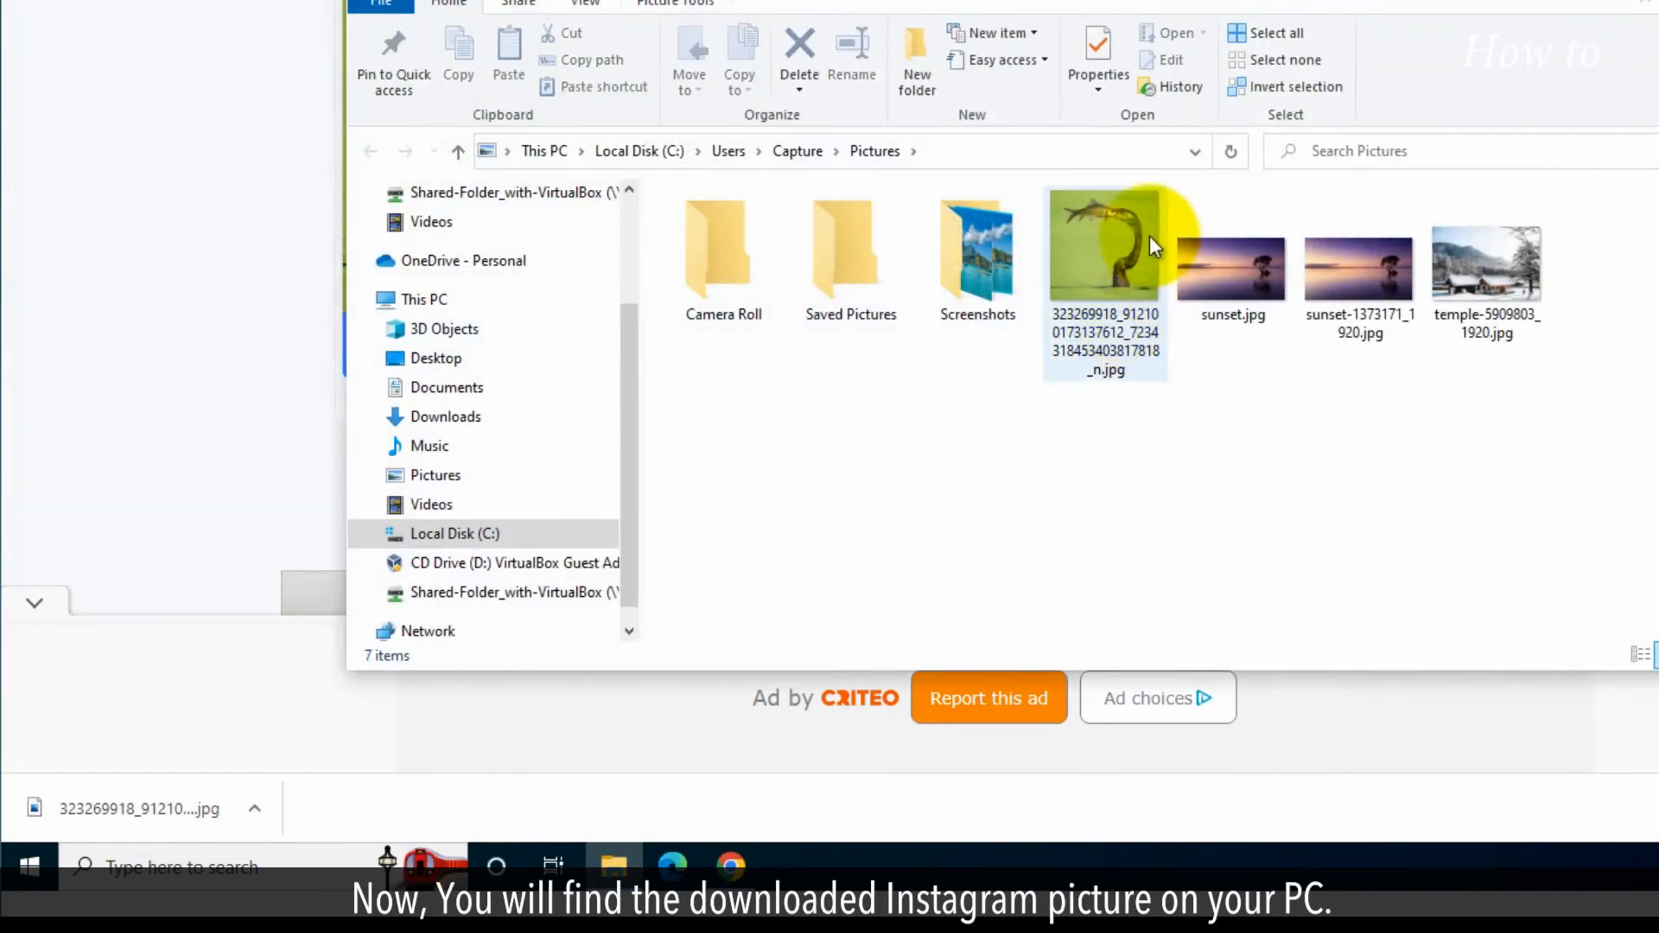
double_click(1104, 249)
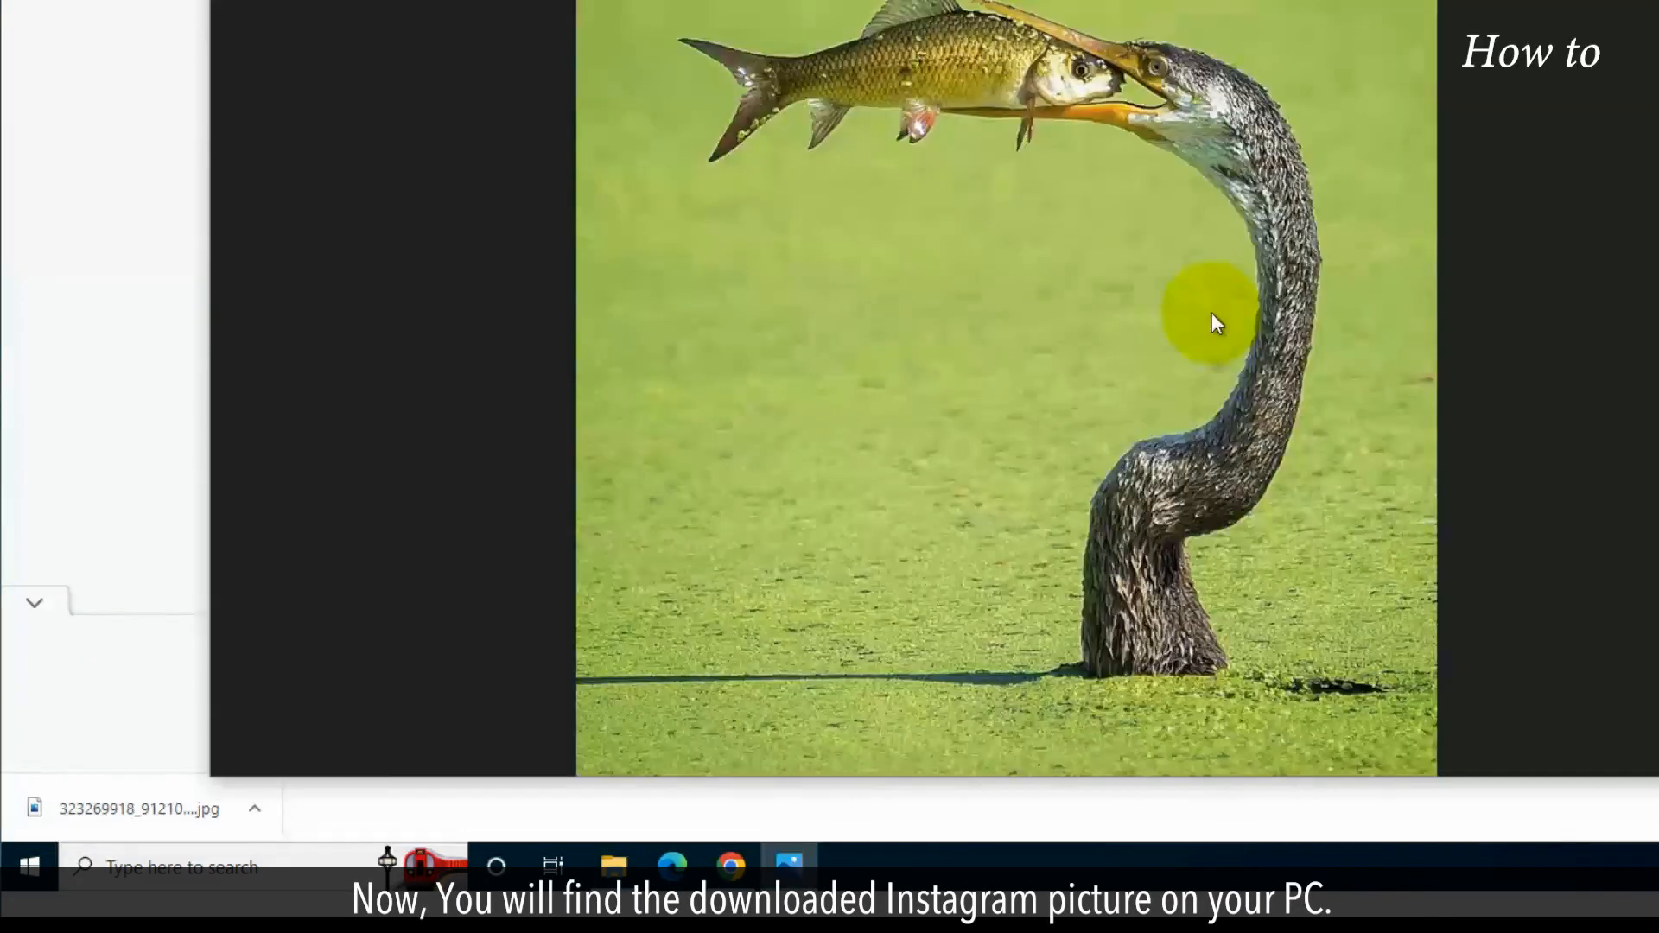